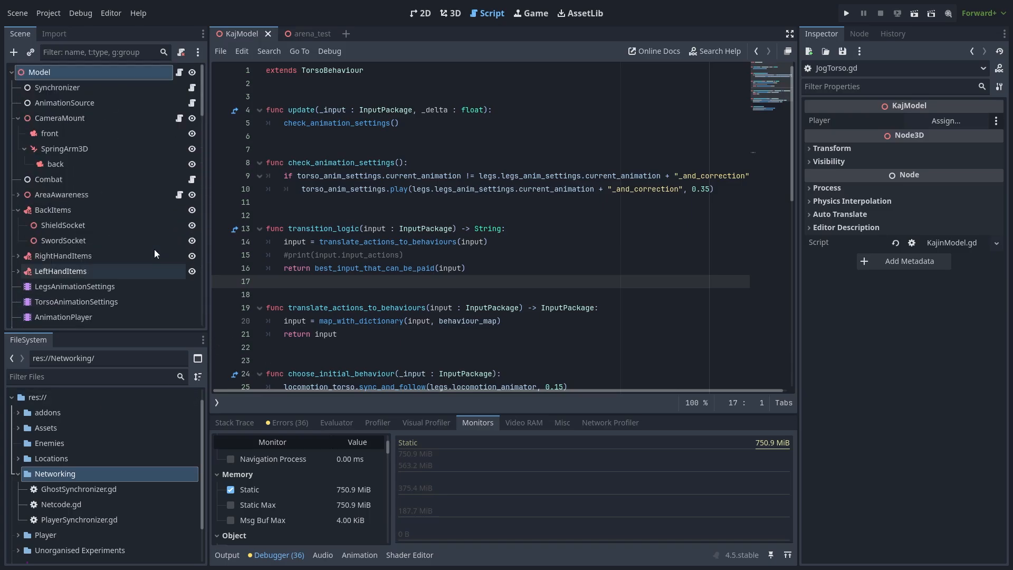
# - Select the KajModel scene's Synchronizer node to view its properties and PlayerSynchronizer script
pyautogui.click(58, 87)
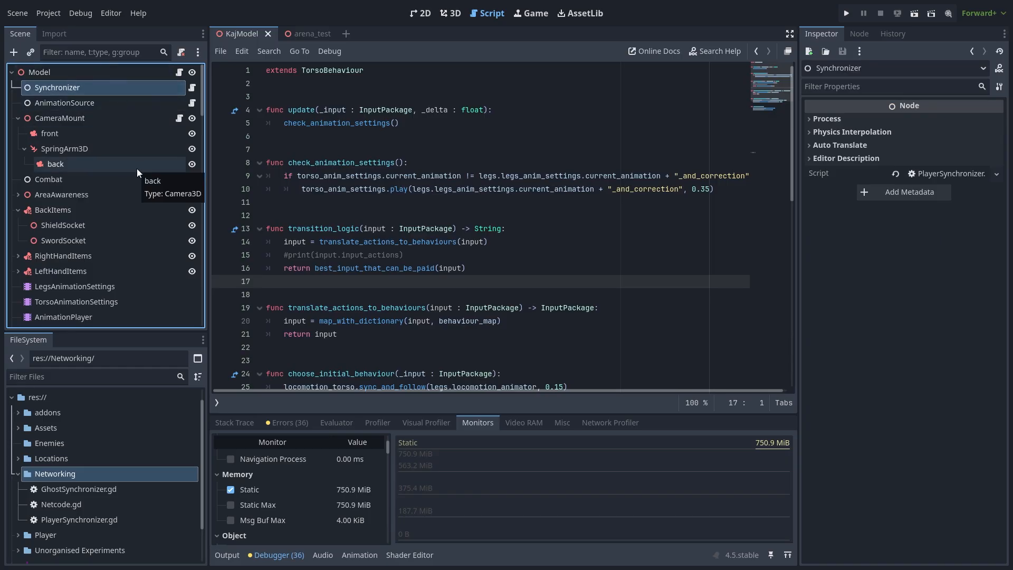
pyautogui.click(17, 119)
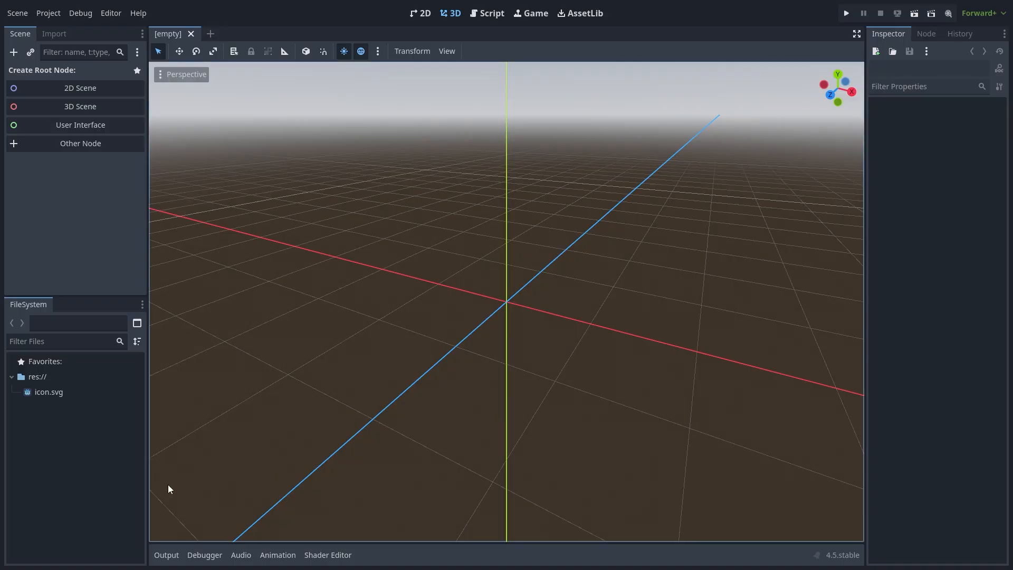
pyautogui.moveTo(580, 380)
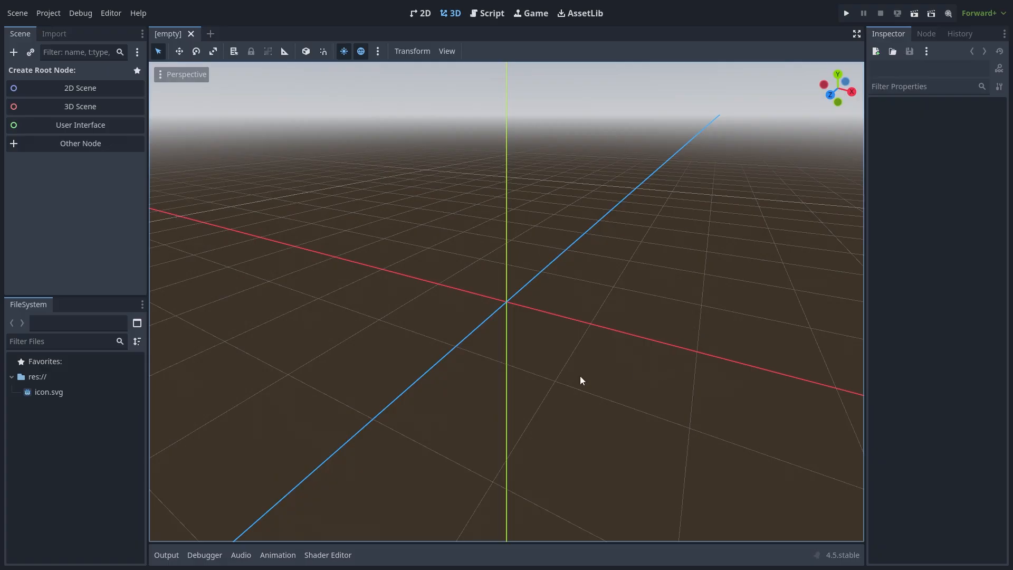
pyautogui.moveTo(48, 391)
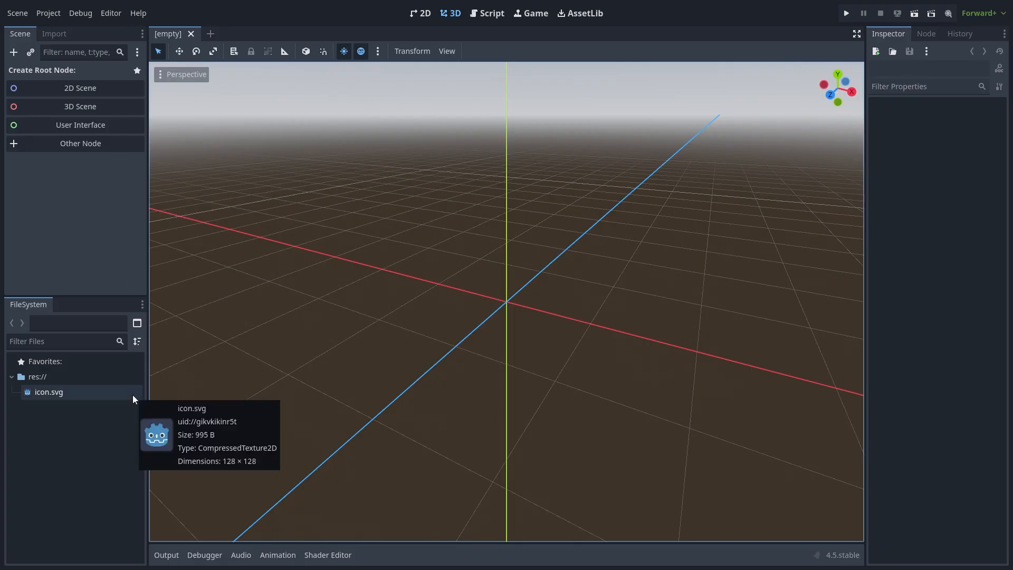
# - Create a 3D Scene root and rename its Node3D to 'What now'
pyautogui.click(79, 106)
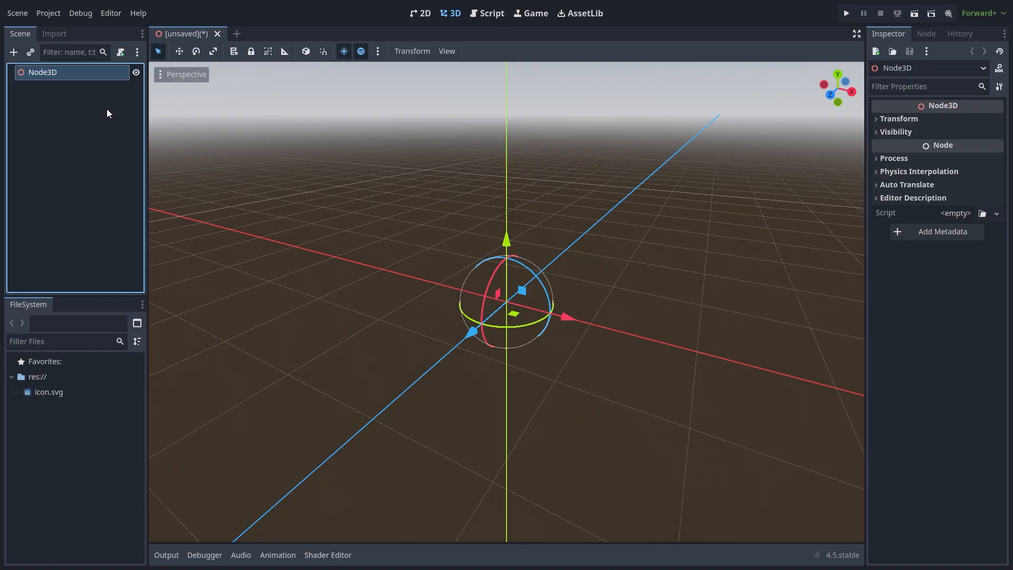
pyautogui.doubleClick(43, 72)
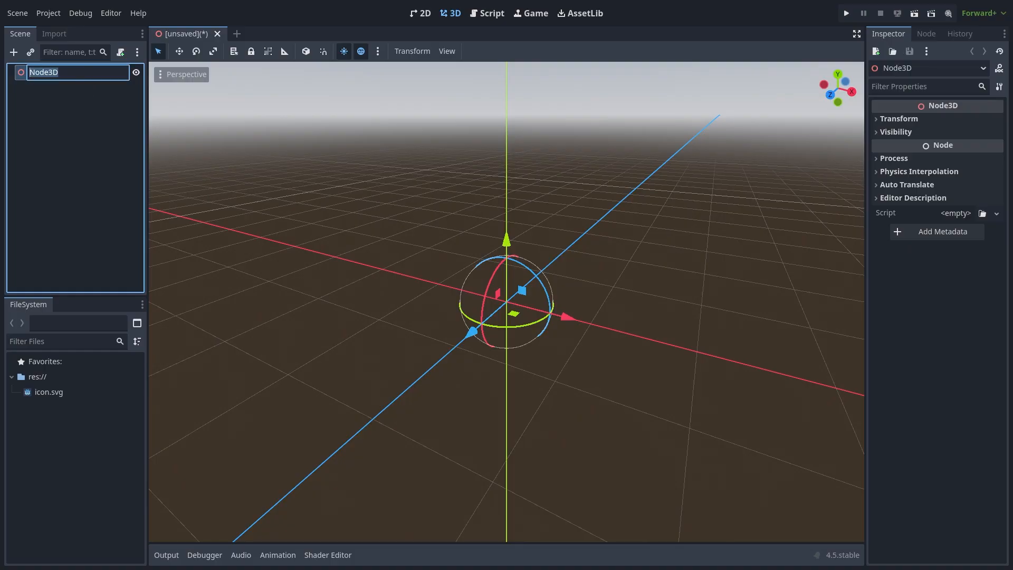
pyautogui.write('What now')
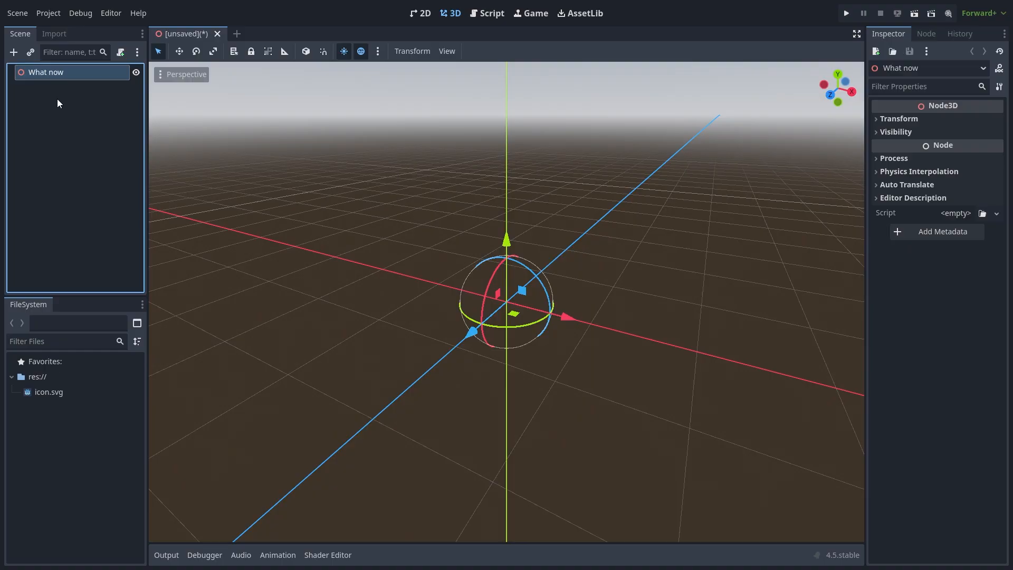
pyautogui.moveTo(46, 112)
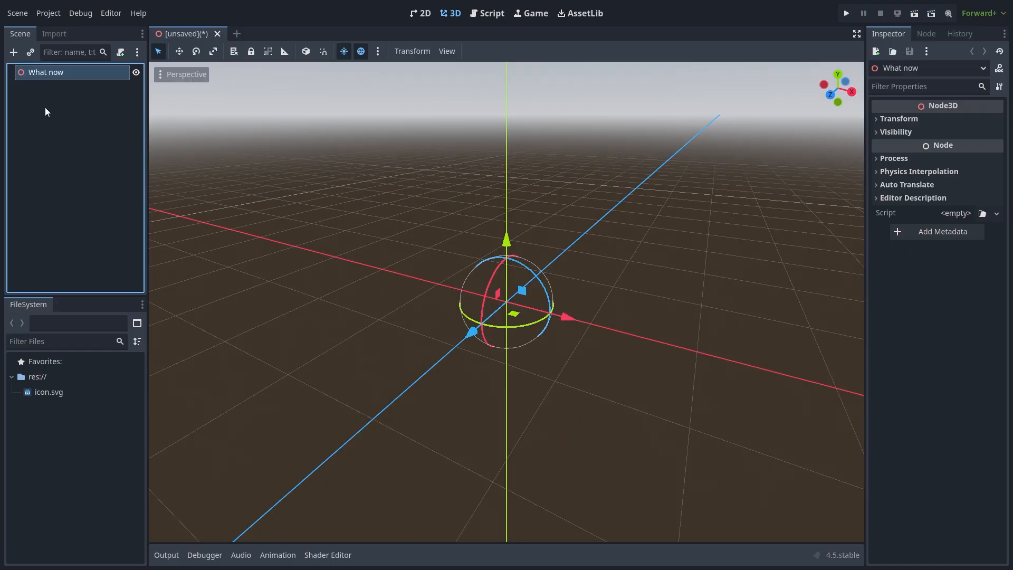
pyautogui.click(486, 12)
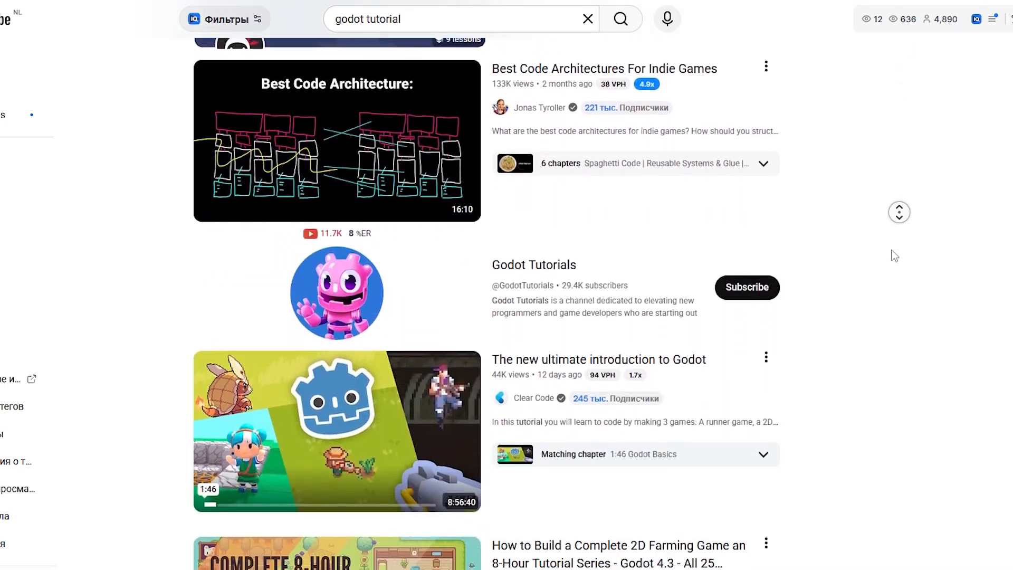
# - Scroll down through the YouTube 'godot tutorial' search results
pyautogui.scroll(-3)
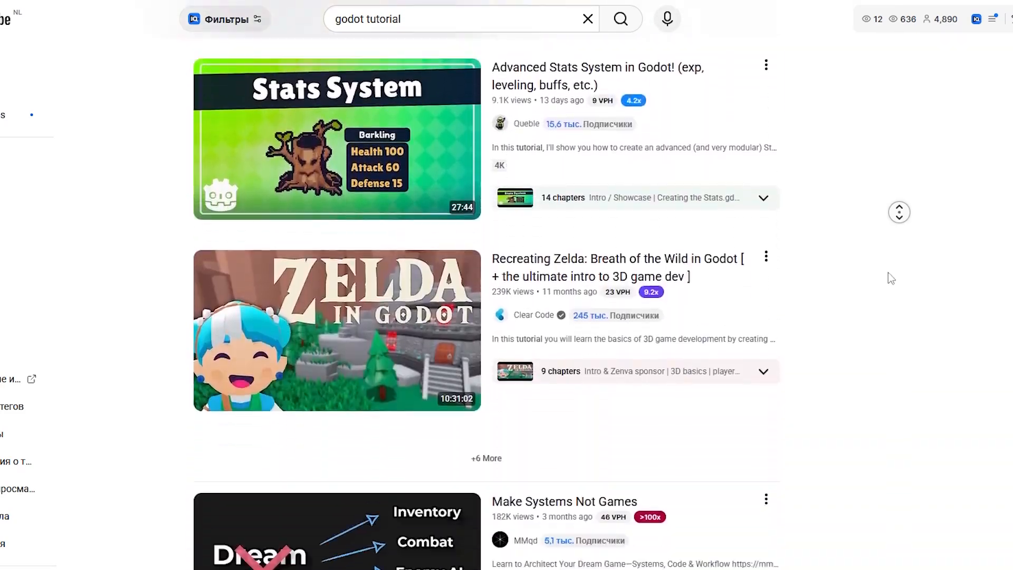
pyautogui.scroll(-3)
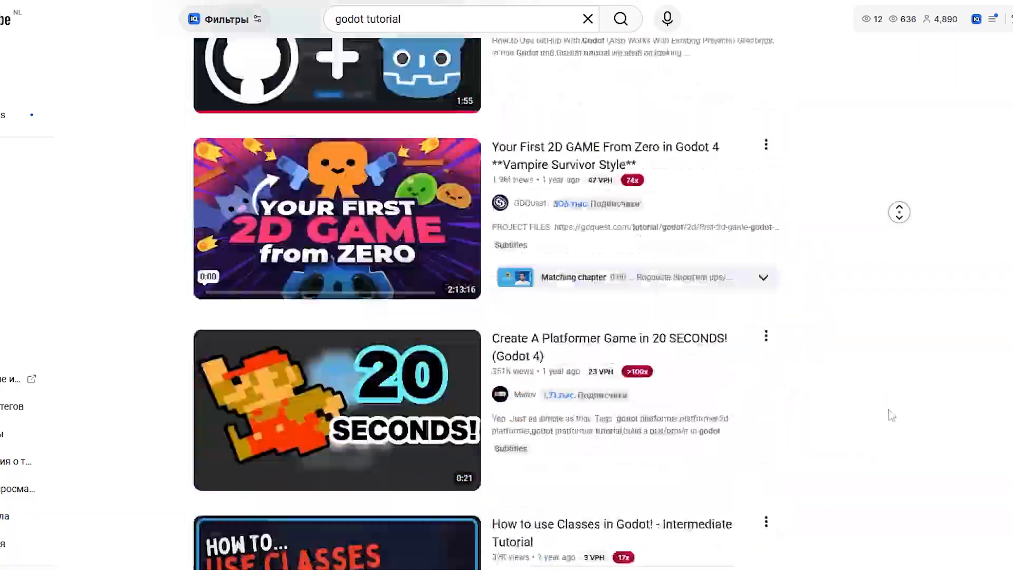
pyautogui.scroll(-3)
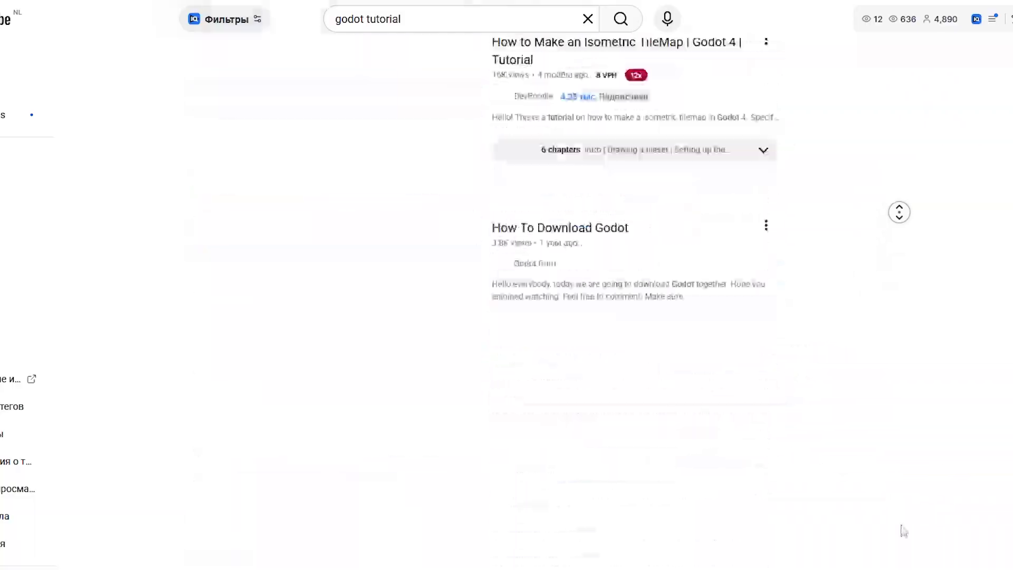
pyautogui.scroll(-3)
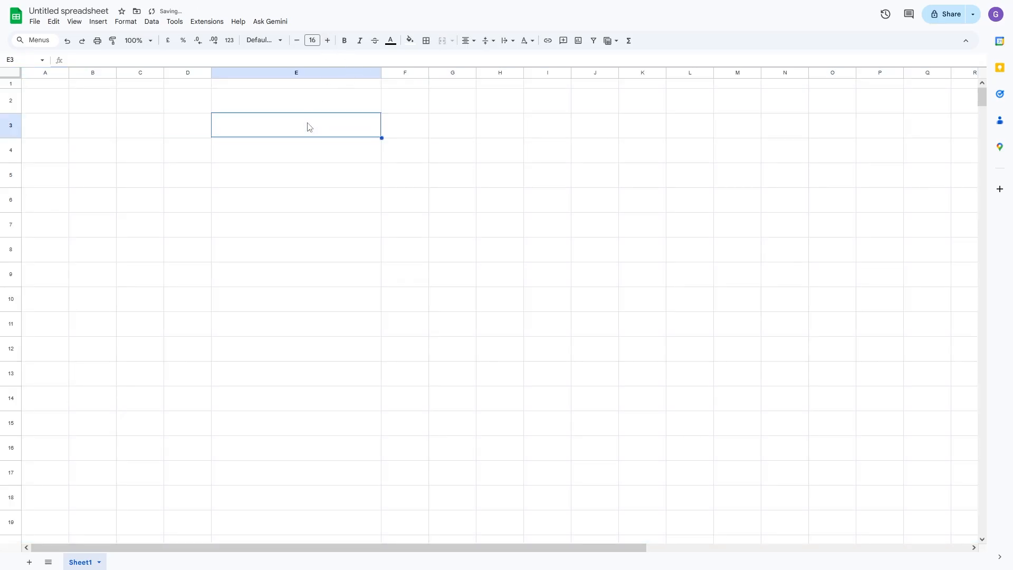
# - Enter the 'practice' and 'Do I understand fully what happened?' headers and widen column G
pyautogui.write('practice')
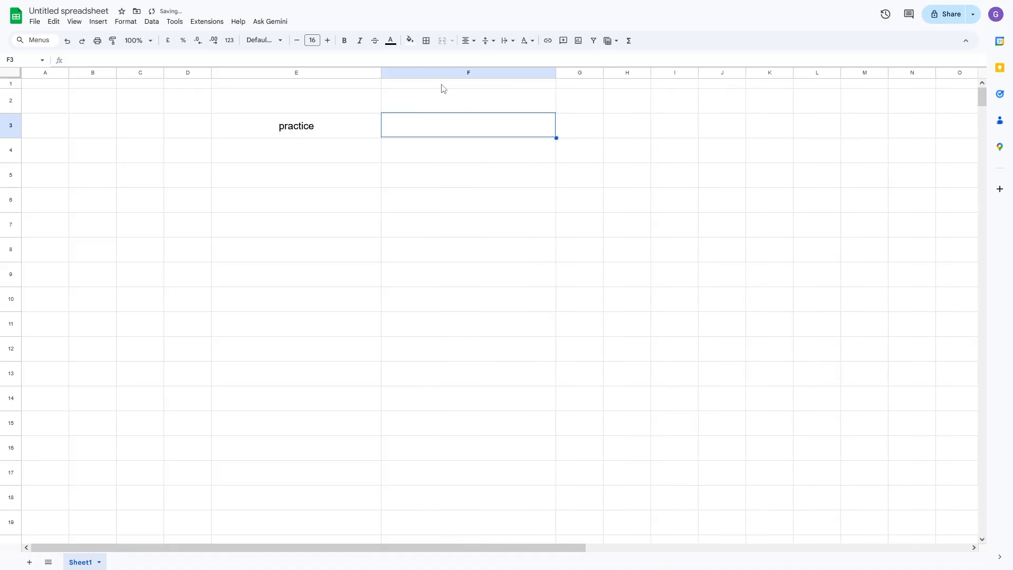
pyautogui.write('Do')
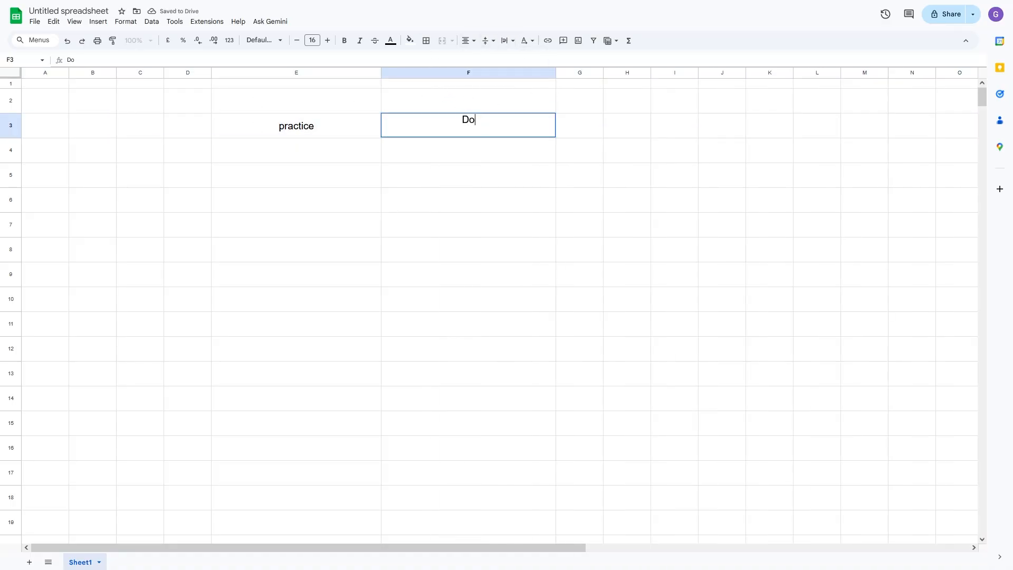
pyautogui.write('I understand fully what happened?')
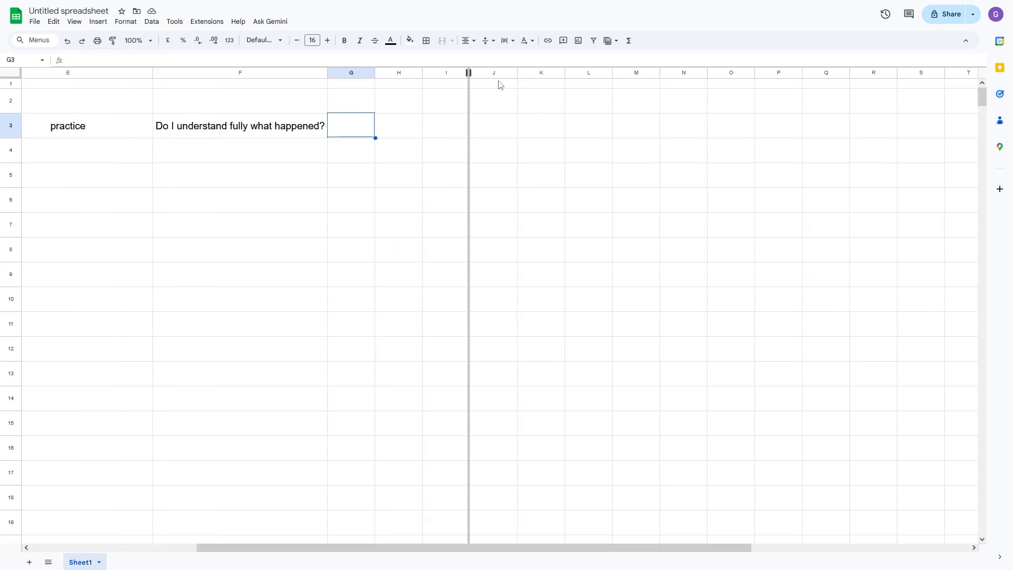
pyautogui.moveTo(375, 73); pyautogui.dragTo(501, 72)
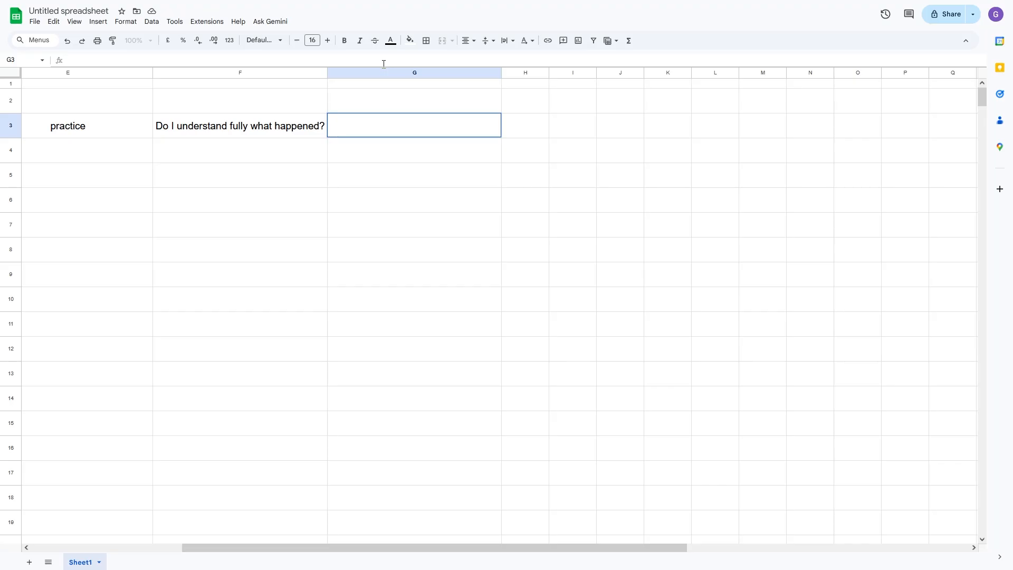
# - Add the remaining headers, ending with 'Do I agree with its usage' and 'How can I apply it?'
pyautogui.write('Category')
pyautogui.click(572, 125)
pyautogui.write('cons')
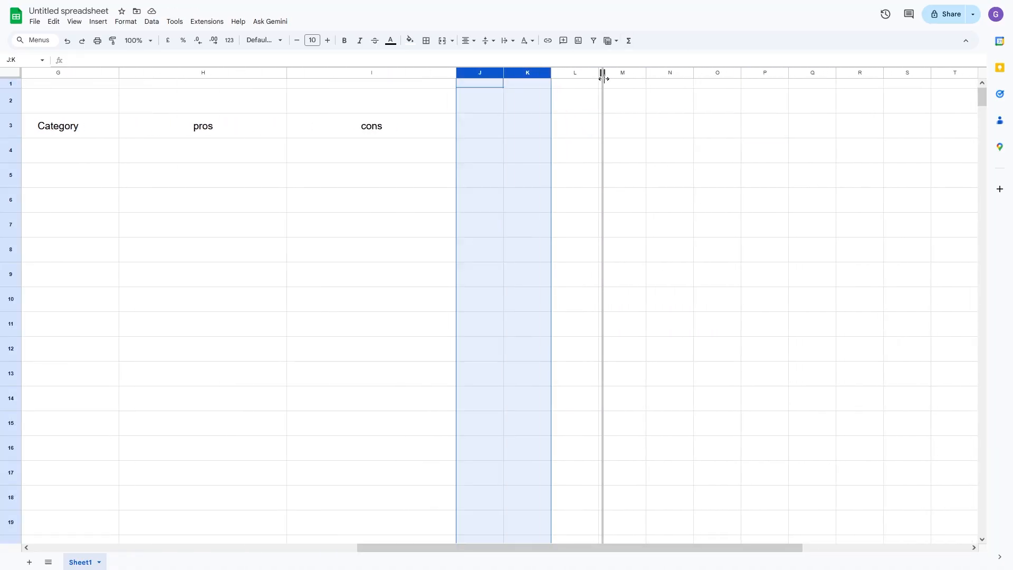
pyautogui.write('outcome')
pyautogui.click(527, 125)
pyautogui.write('alternative ways')
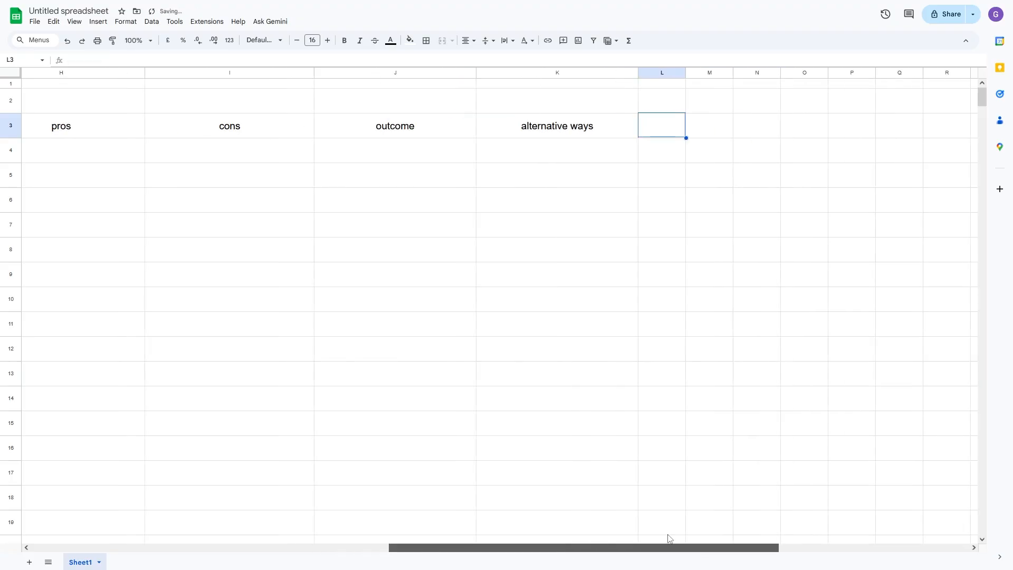
pyautogui.write('do')
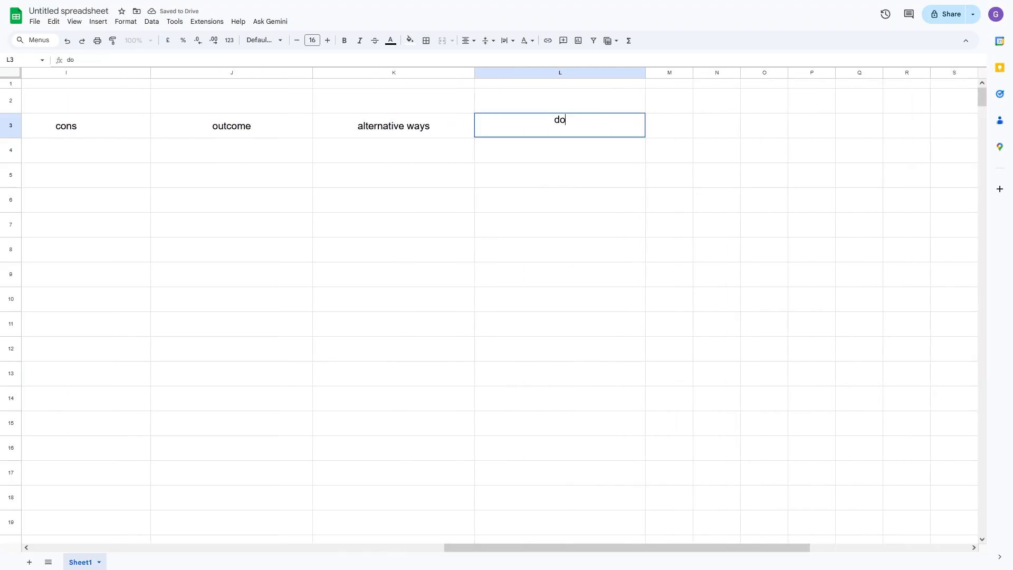
pyautogui.write('I agree with its usage')
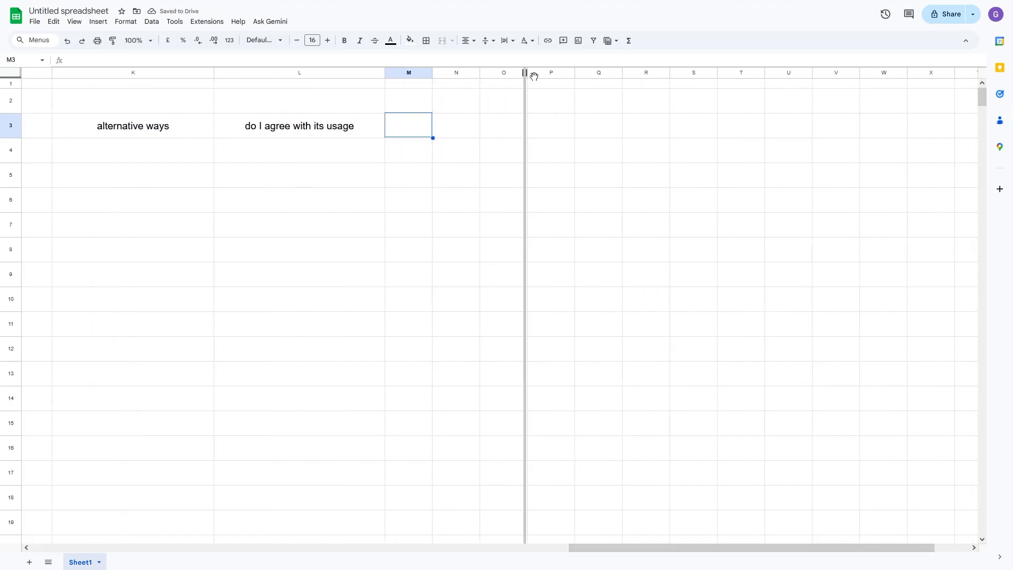
pyautogui.write('How')
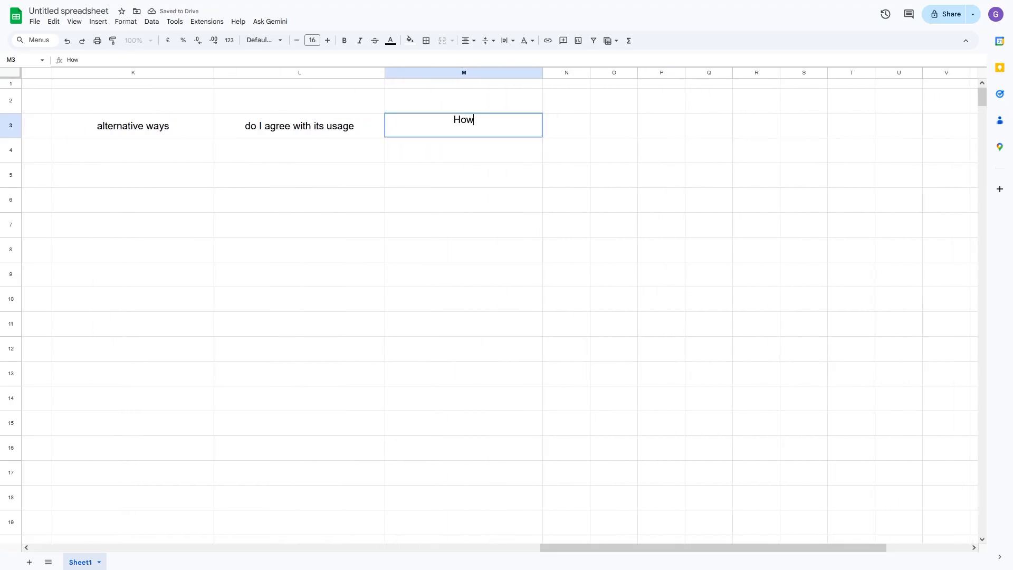
pyautogui.write('can I apply it?')
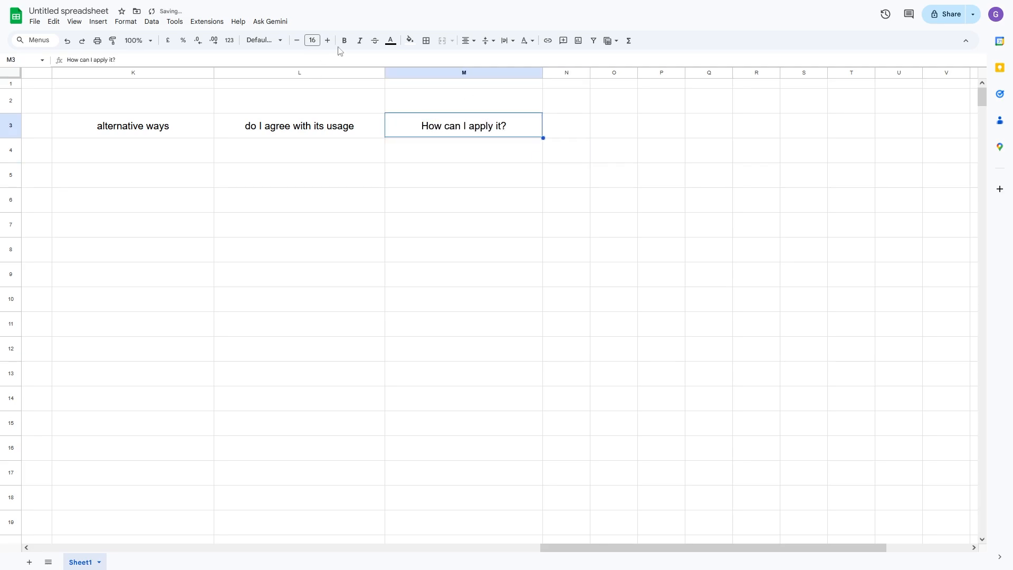
# - Make the 'How can I apply it?' header bold and larger
pyautogui.click(360, 40)
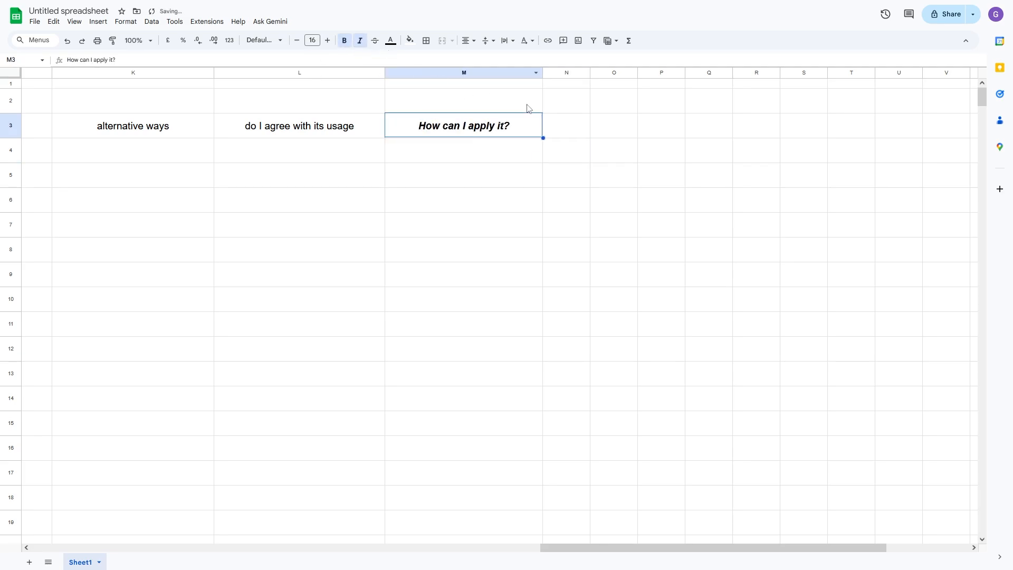
pyautogui.click(463, 298)
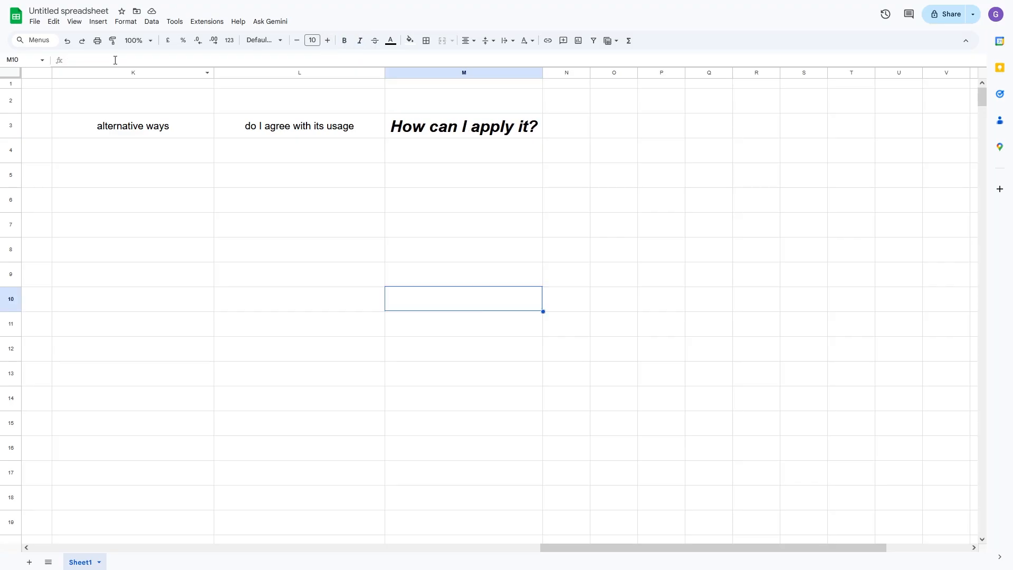
pyautogui.click(149, 40)
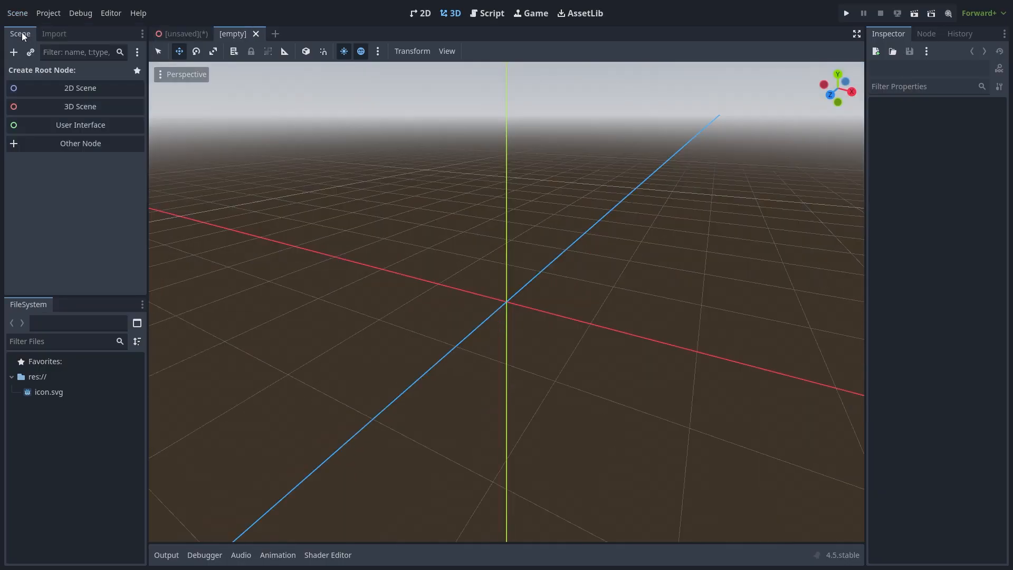
# - Add a 3D Scene root, then run Save Branch as Scene on What now's first Node
pyautogui.click(80, 106)
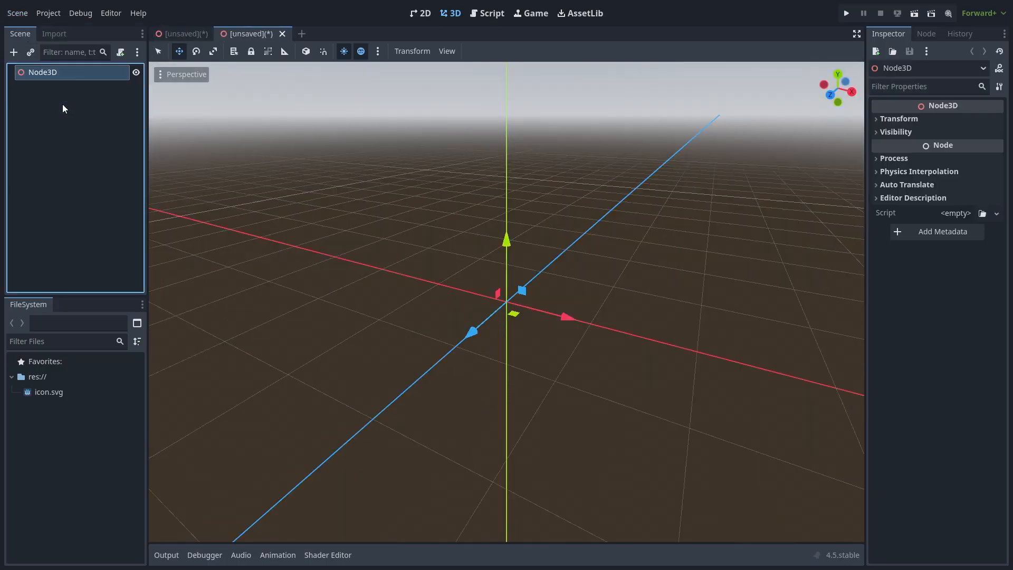
pyautogui.moveTo(131, 129)
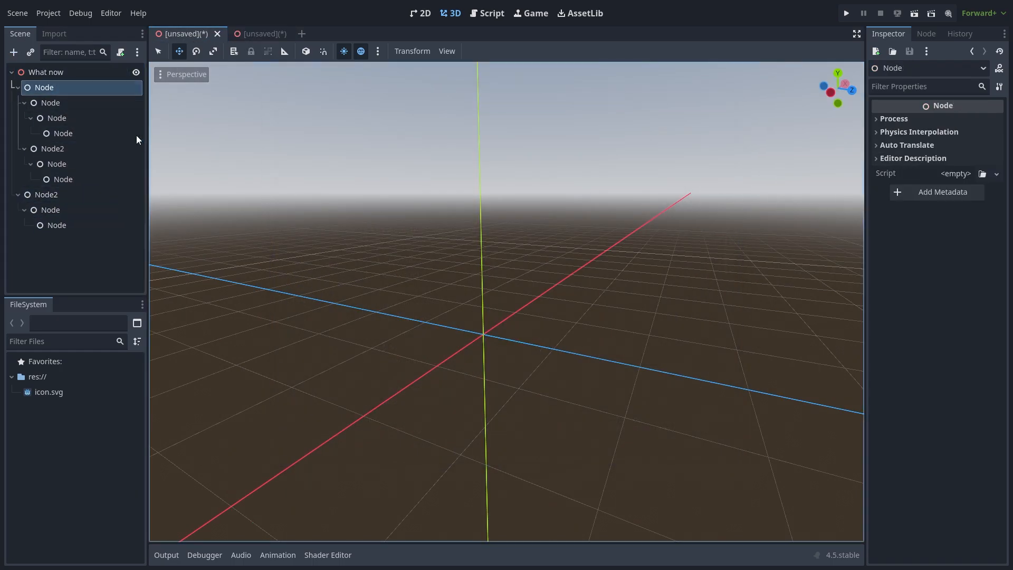
pyautogui.rightClick(44, 87)
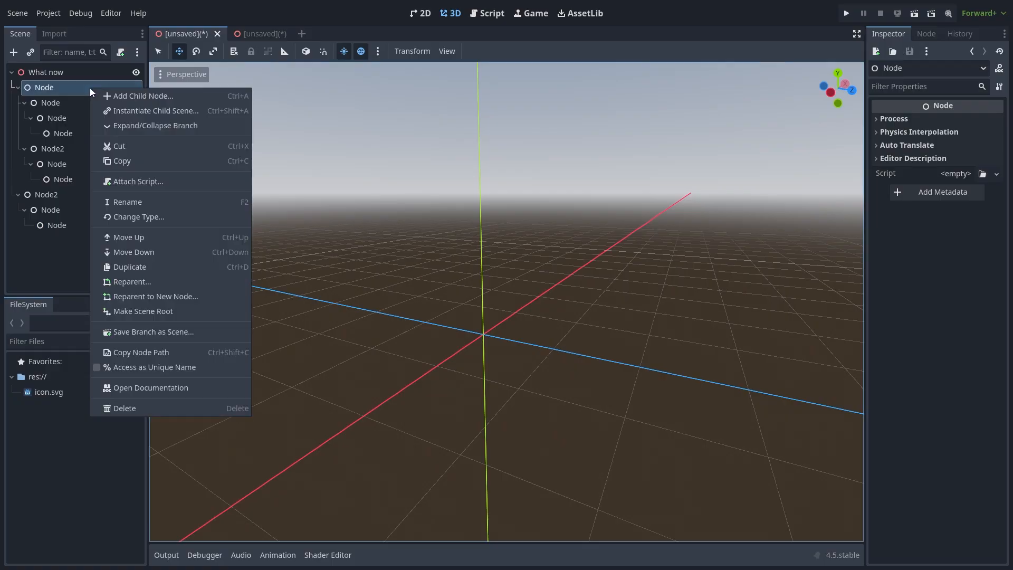
pyautogui.moveTo(147, 336)
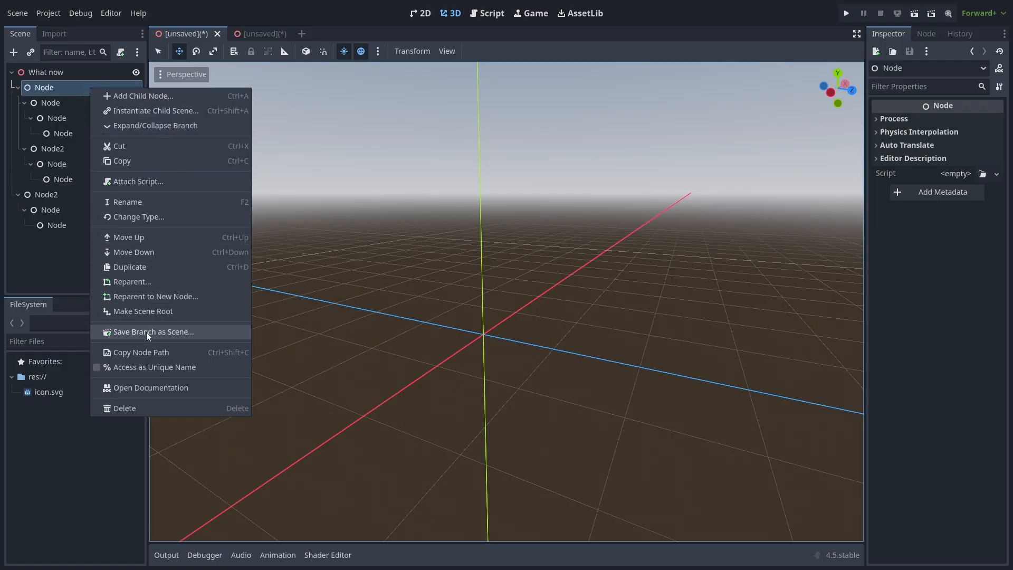
pyautogui.click(153, 331)
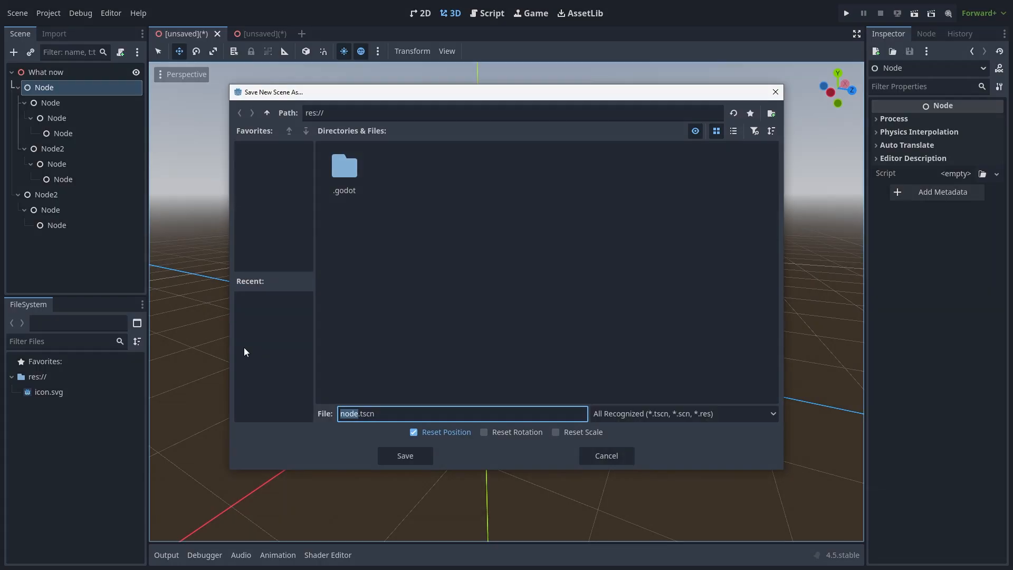
pyautogui.click(405, 455)
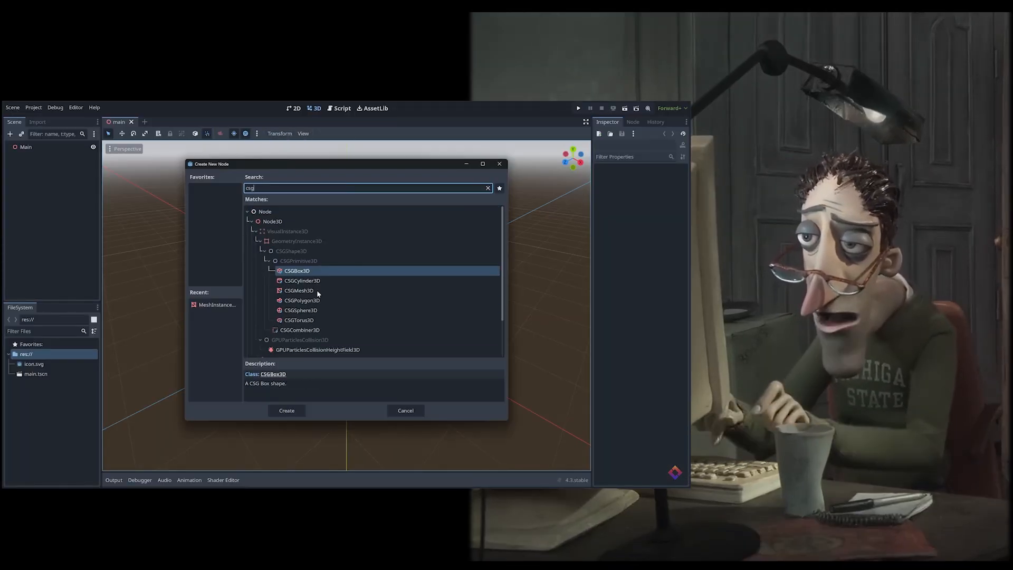
# - Close the Godot clip and return to the Google Sheets notes tab
pyautogui.click(286, 410)
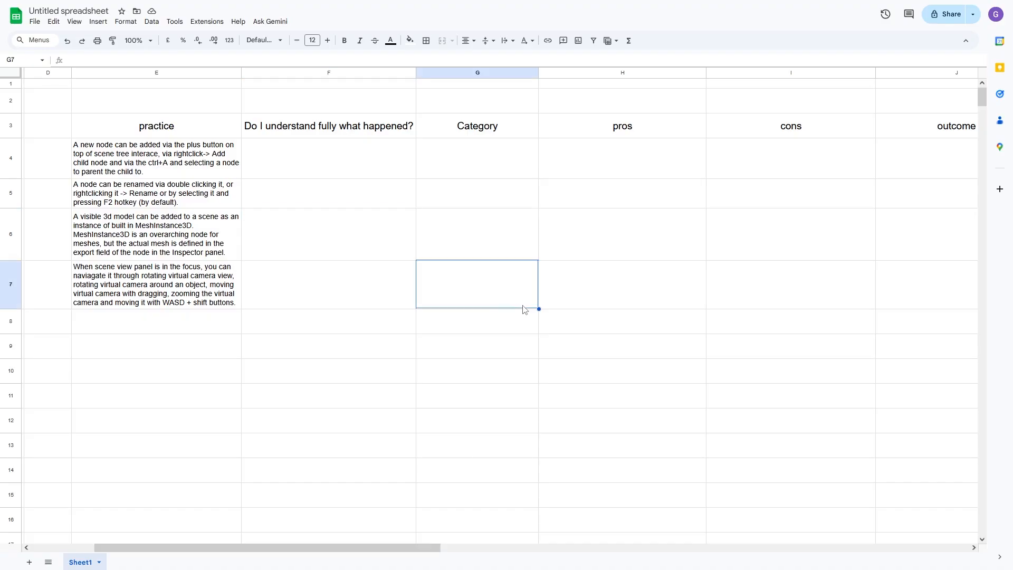
# - Fill cells F2:F12 with a colour from the Fill colour palette
pyautogui.click(925, 157)
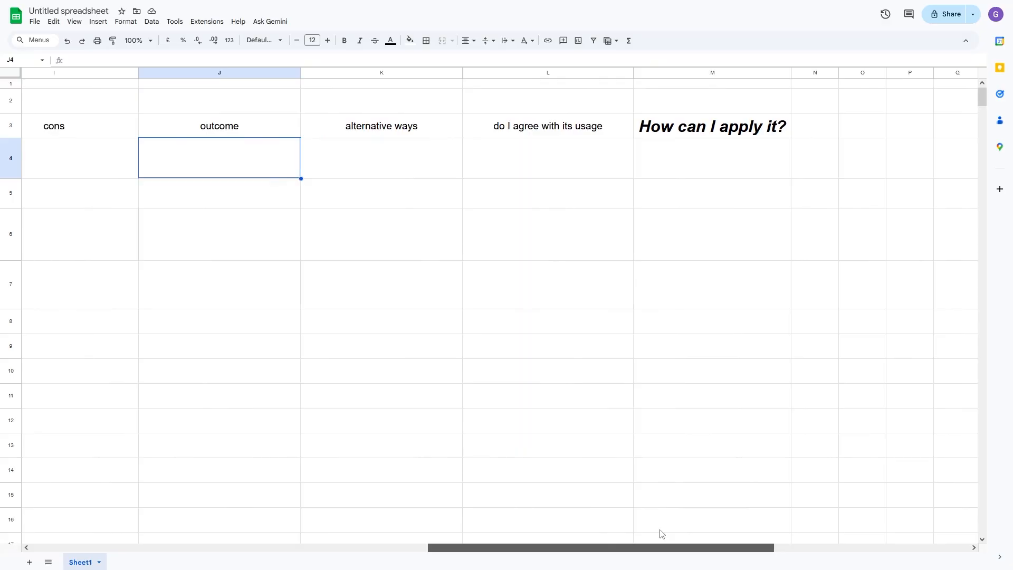
pyautogui.hscroll(-3)
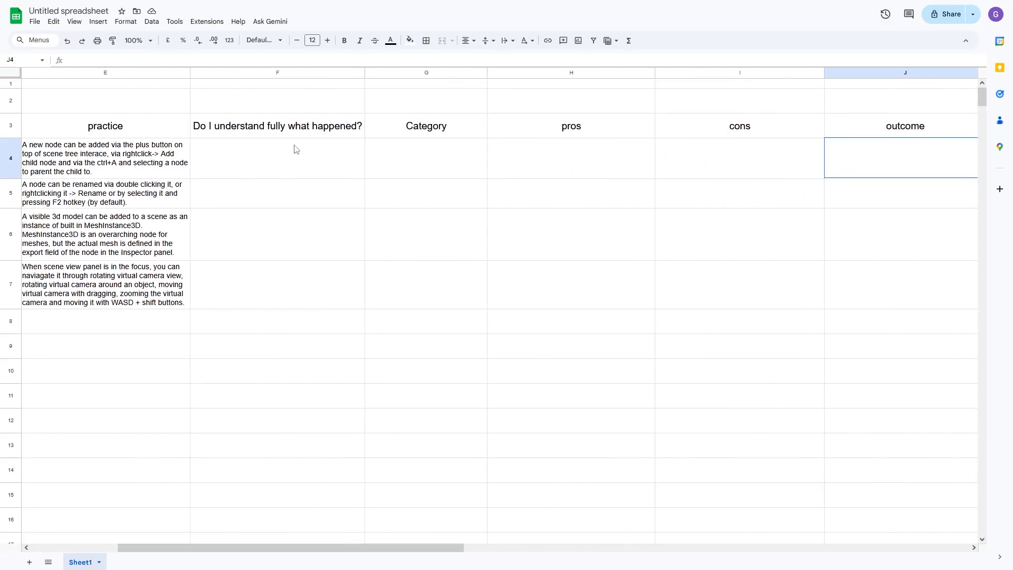
pyautogui.click(406, 41)
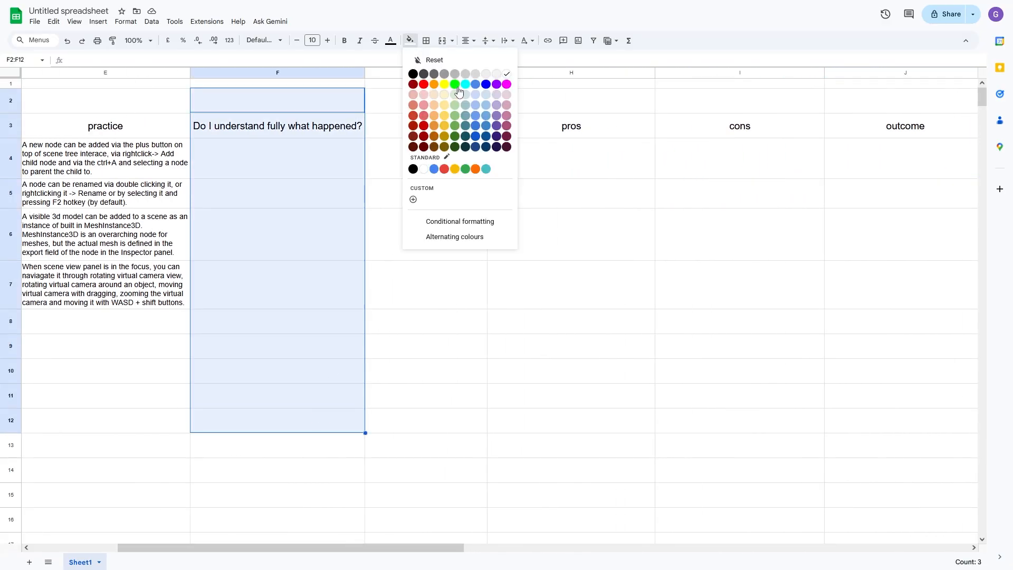
pyautogui.click(453, 83)
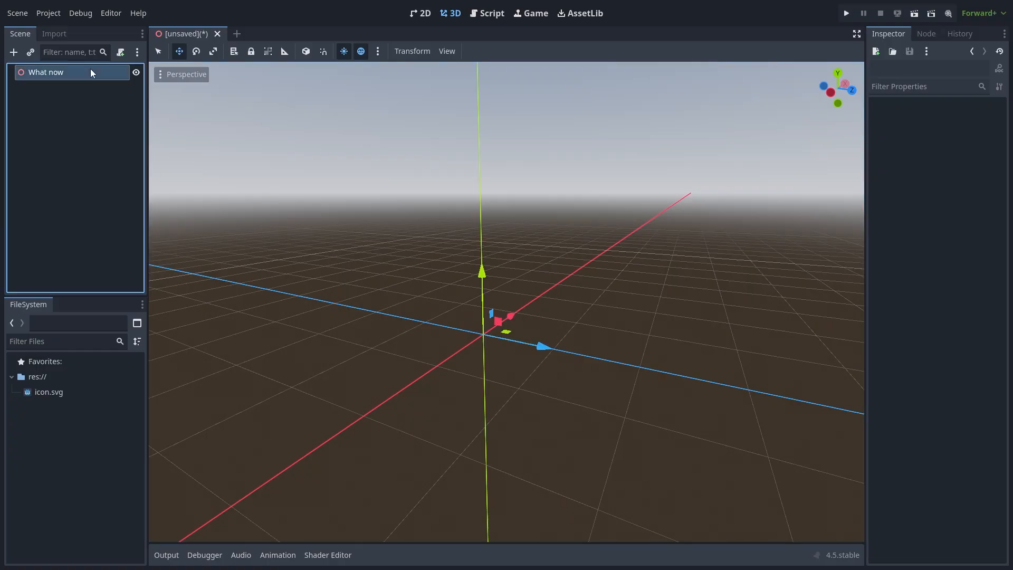
# - Select the What now root, widen the scene tree, and browse the Import, Node and Script panels
pyautogui.click(46, 72)
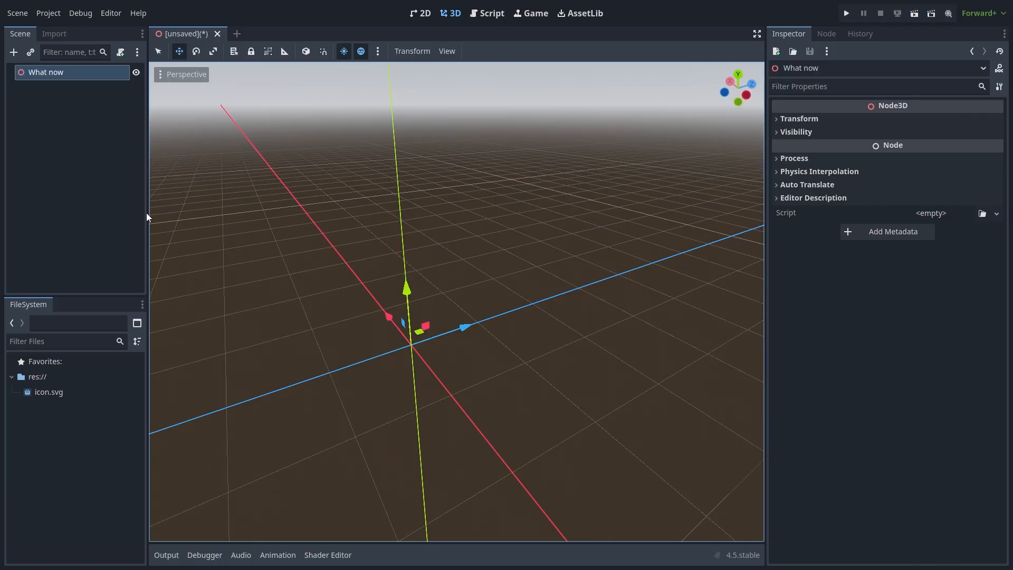
pyautogui.moveTo(148, 301); pyautogui.dragTo(272, 301)
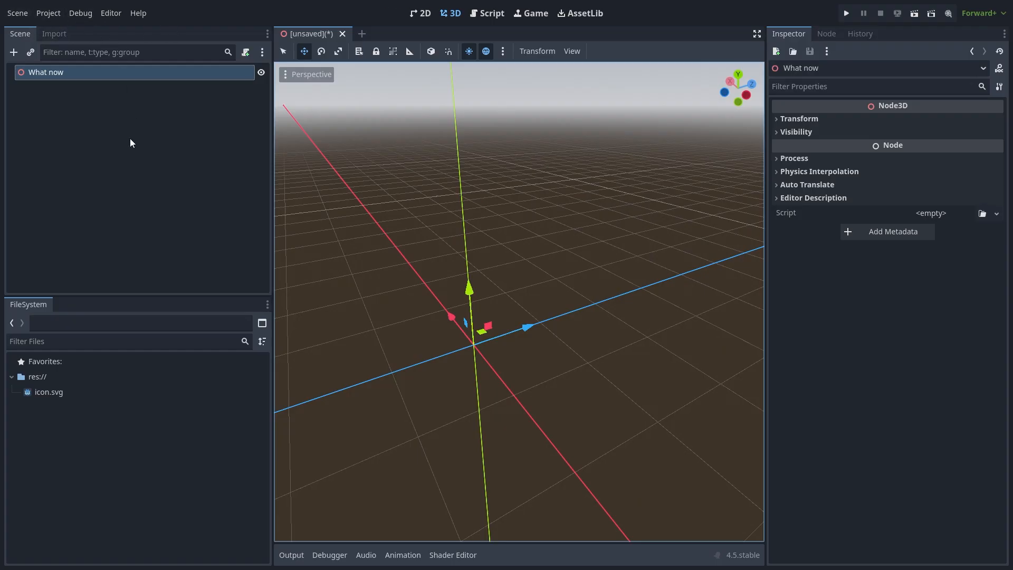
pyautogui.moveTo(43, 109)
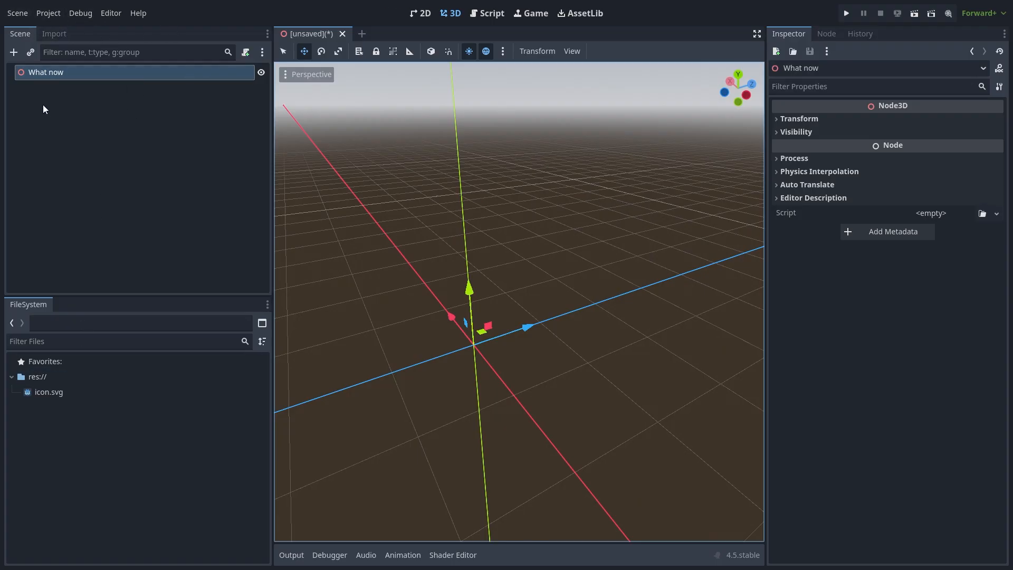
pyautogui.click(54, 34)
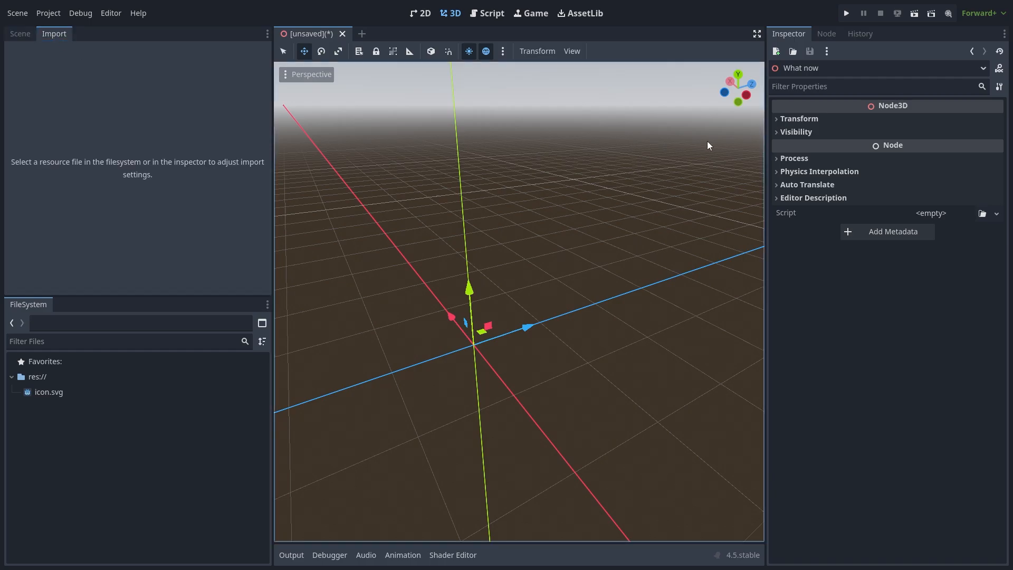
pyautogui.click(826, 33)
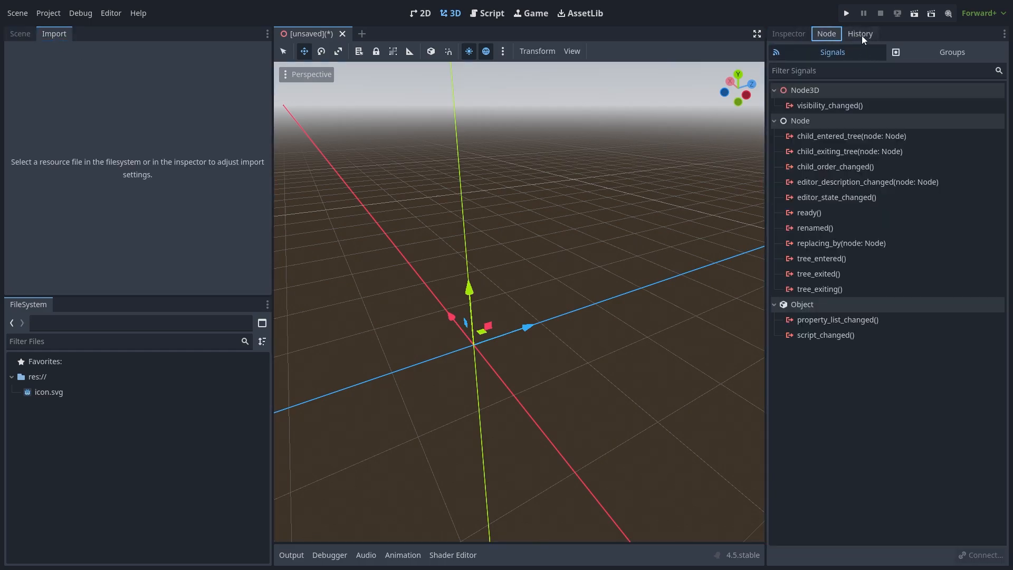
pyautogui.click(788, 34)
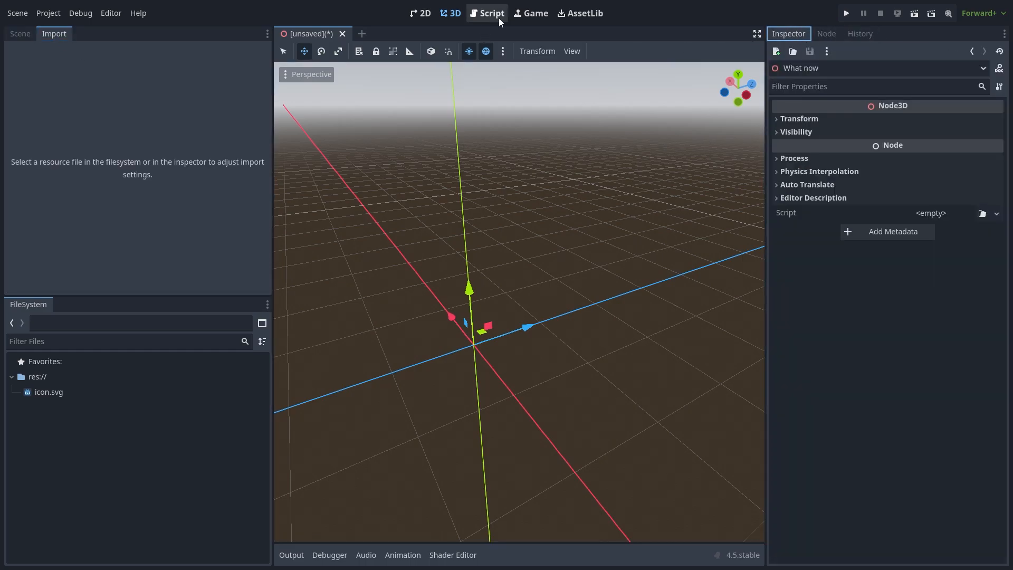
pyautogui.click(492, 12)
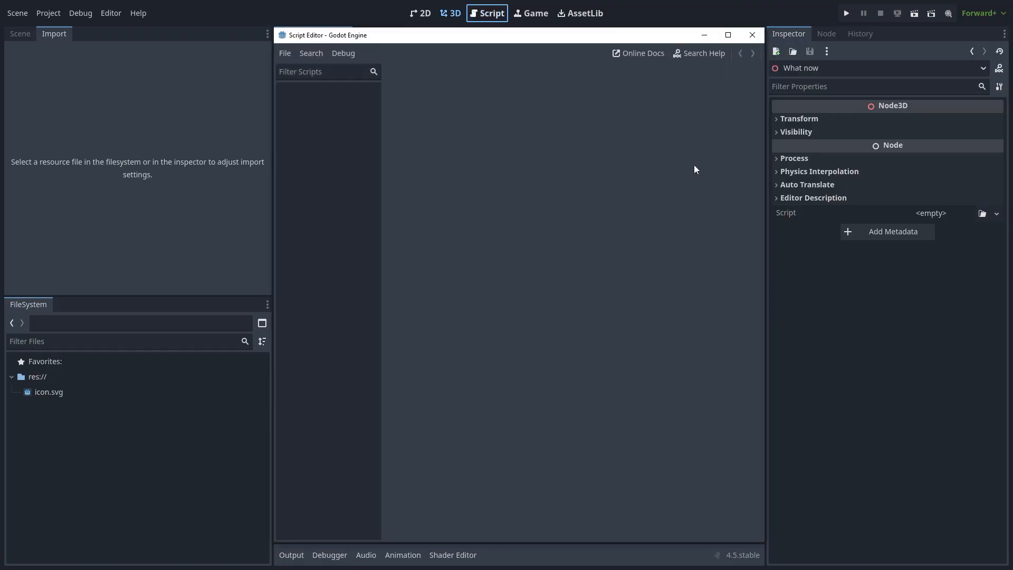
pyautogui.click(727, 35)
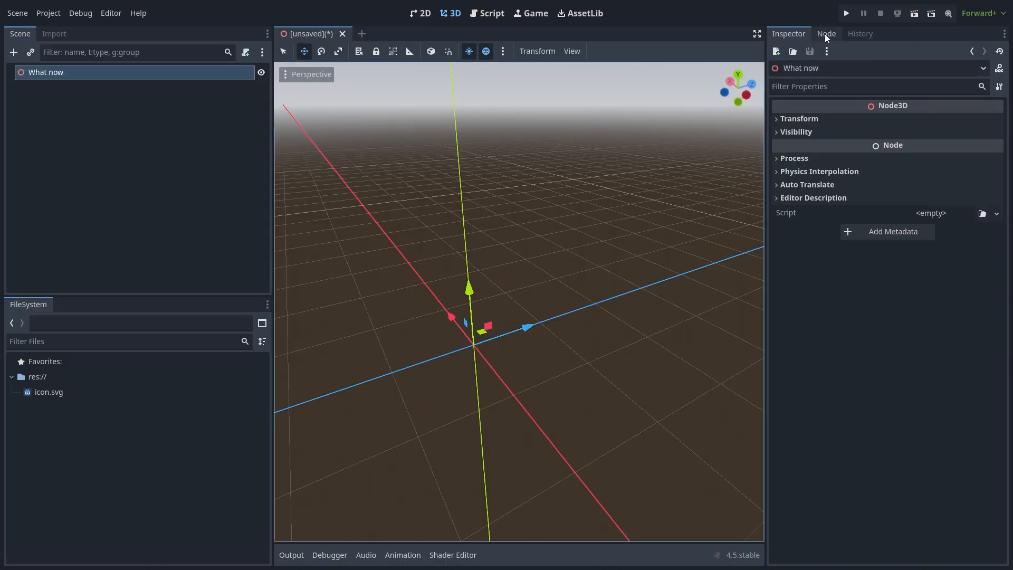
pyautogui.click(826, 33)
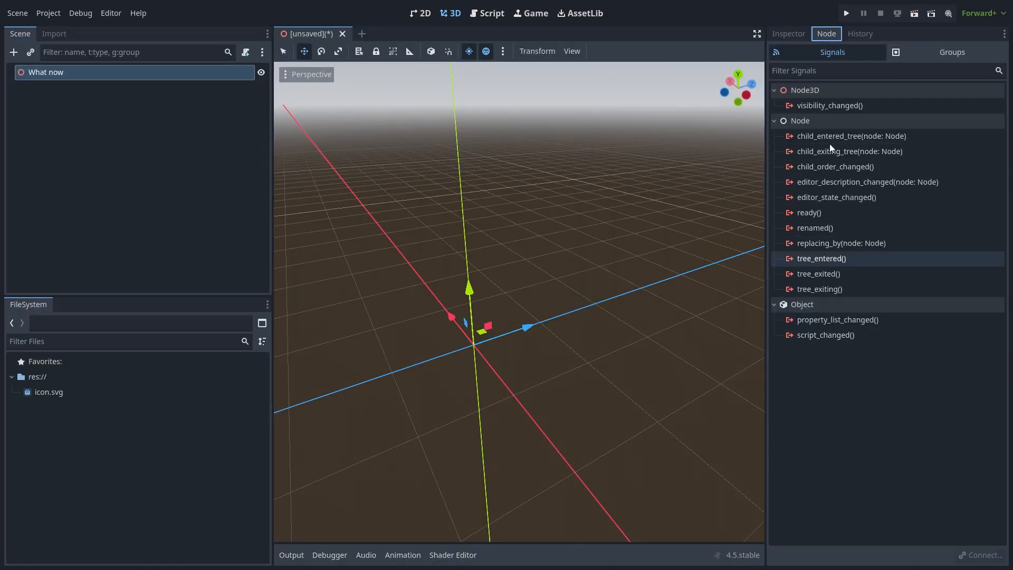
# - Open and close Project Settings, then choose the Move tool in the 3D viewport
pyautogui.click(48, 13)
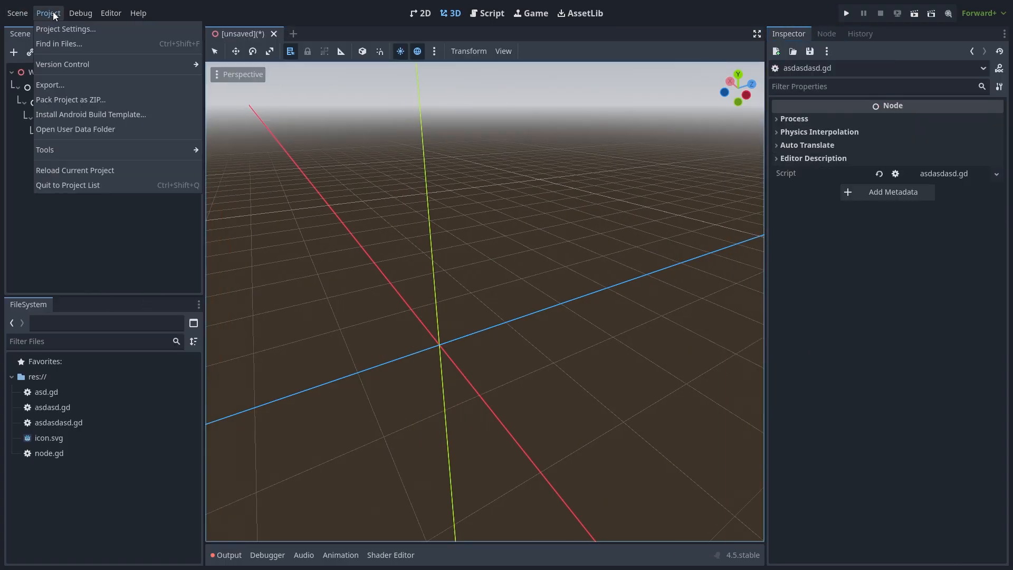
pyautogui.click(48, 12)
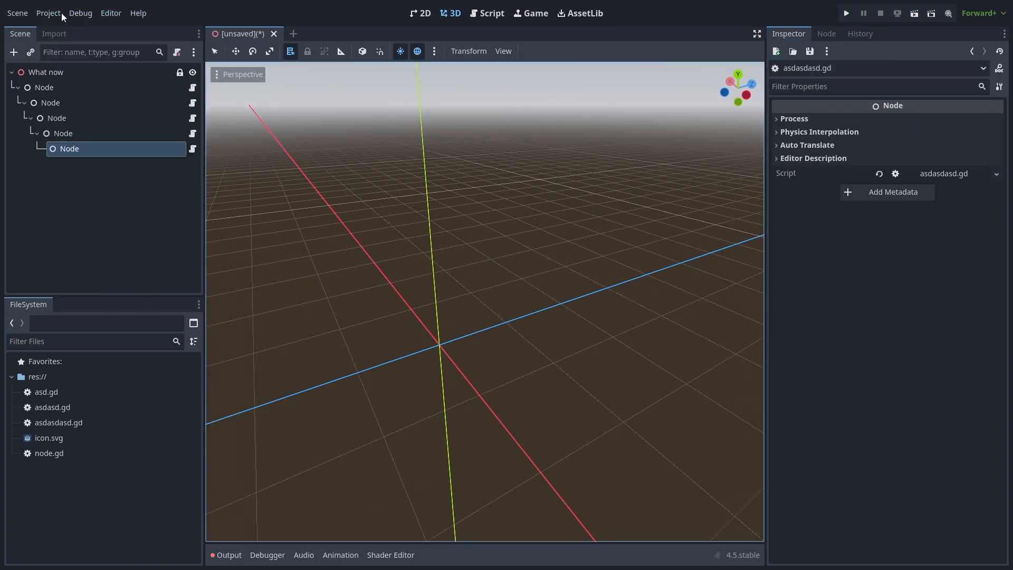
pyautogui.click(47, 12)
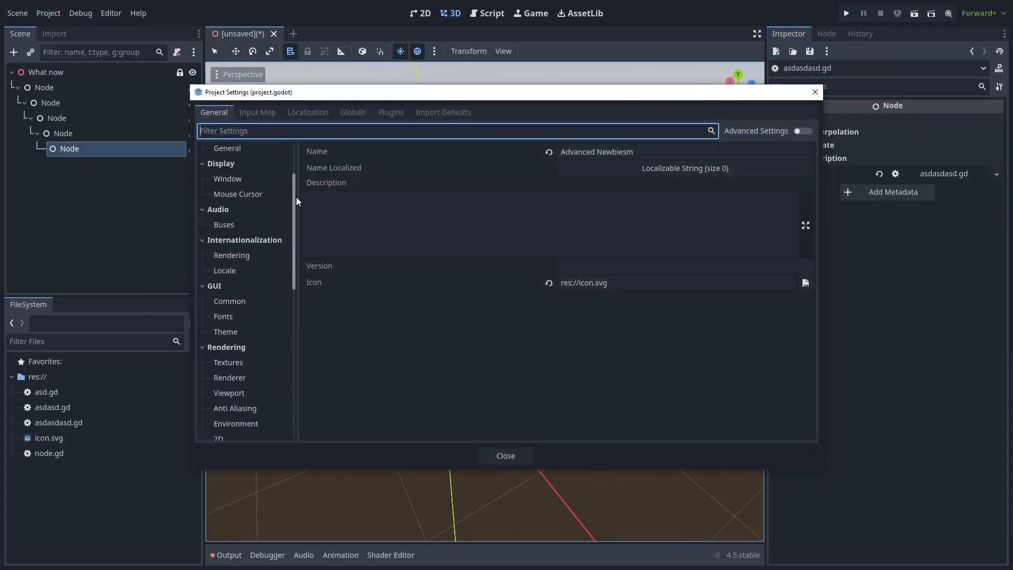
pyautogui.click(505, 455)
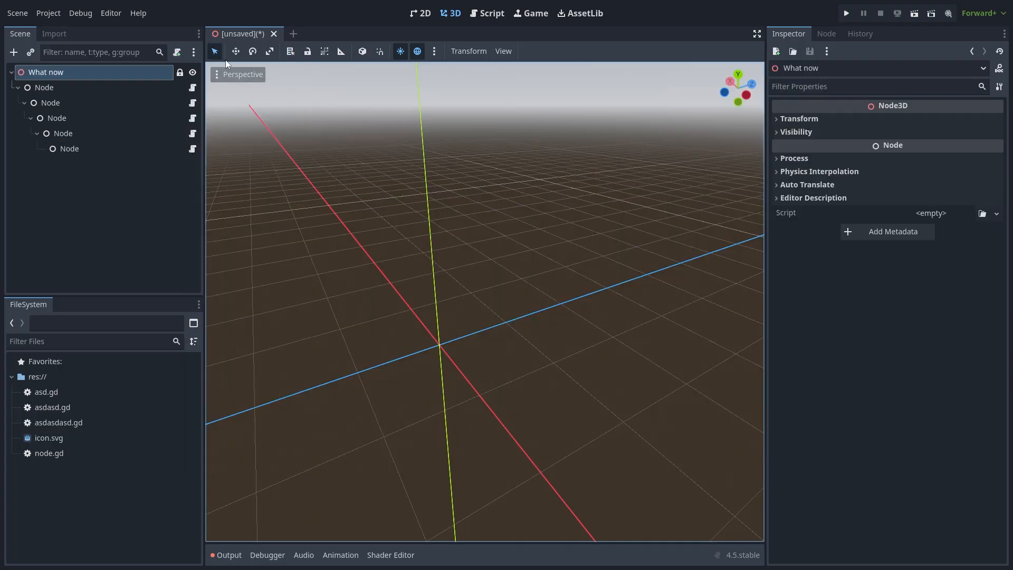
pyautogui.click(236, 51)
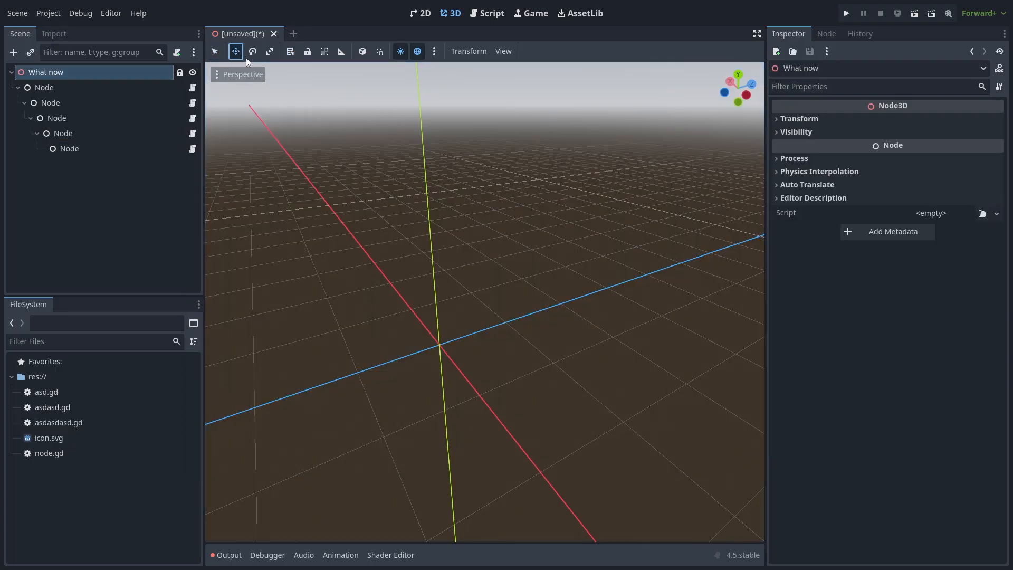
pyautogui.click(269, 52)
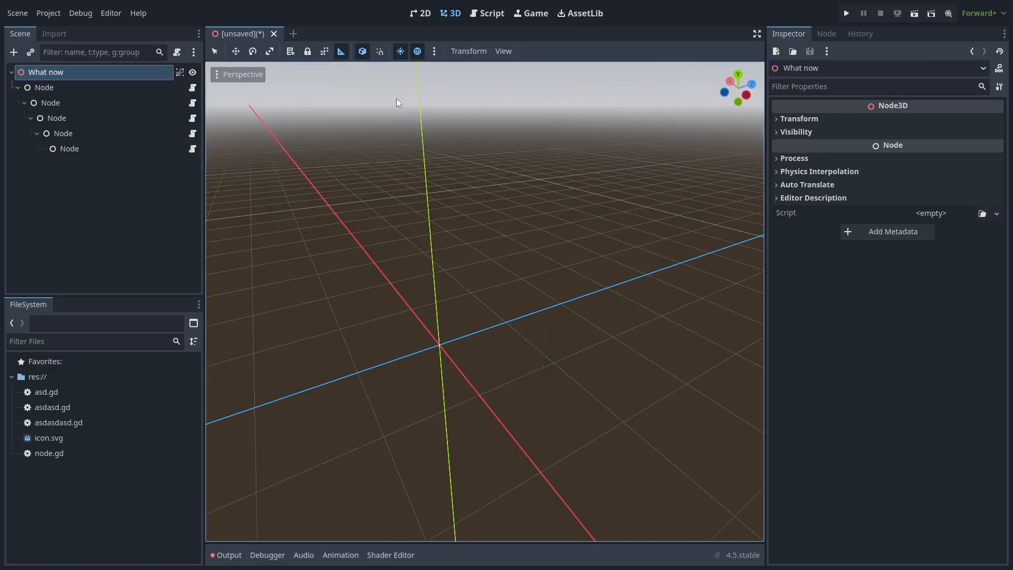
# - Open the Script workspace, toggle distraction-free mode, and leave the script editor
pyautogui.click(491, 13)
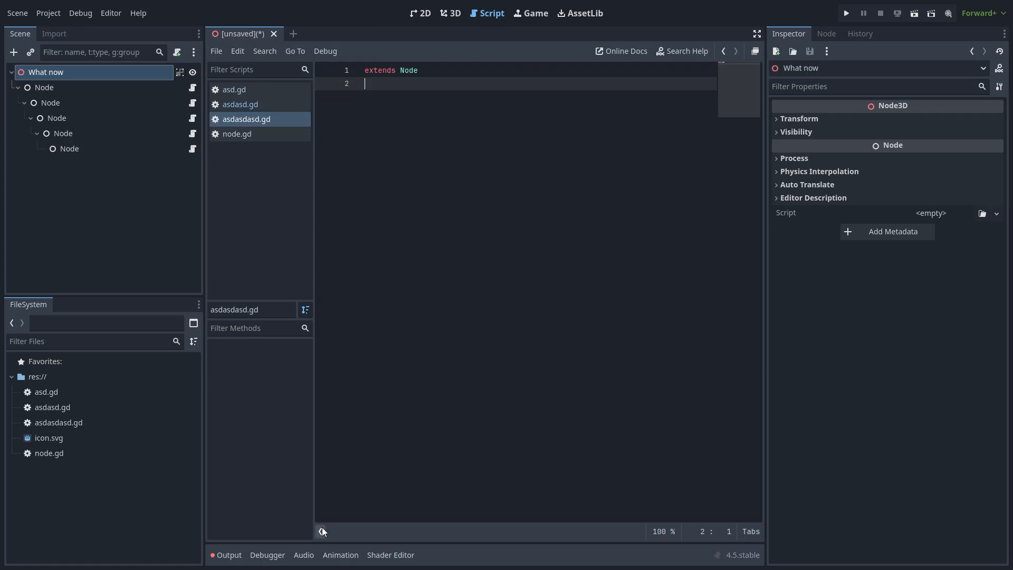
pyautogui.click(754, 34)
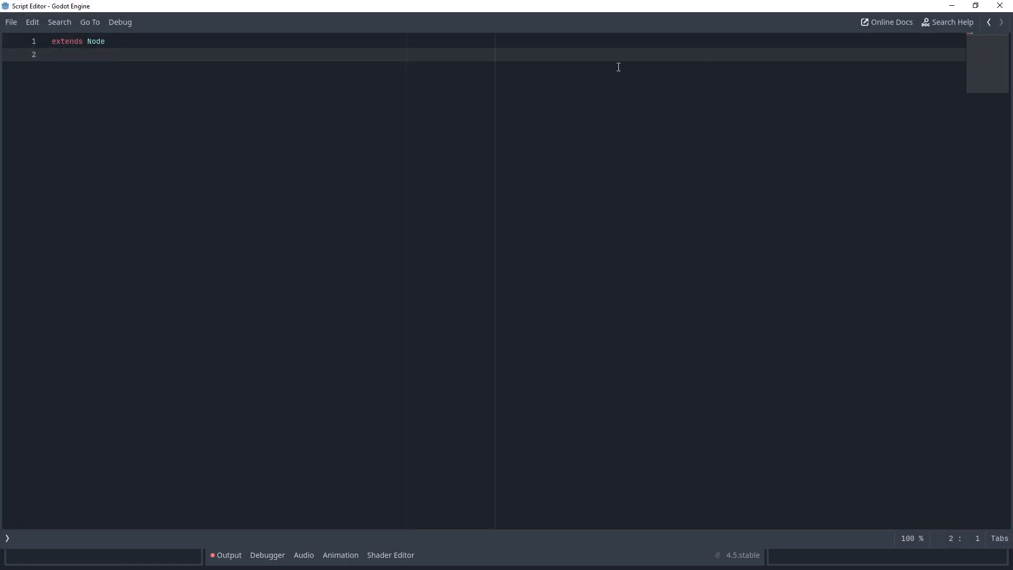
pyautogui.click(450, 13)
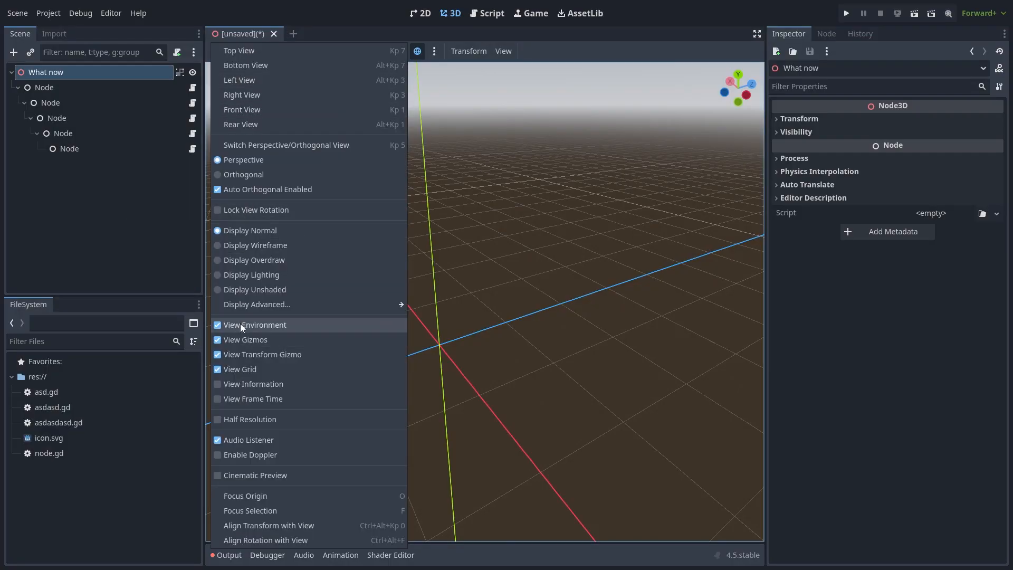
# - Hide the viewport environment and grid, then select the second node and the What now root
pyautogui.click(254, 324)
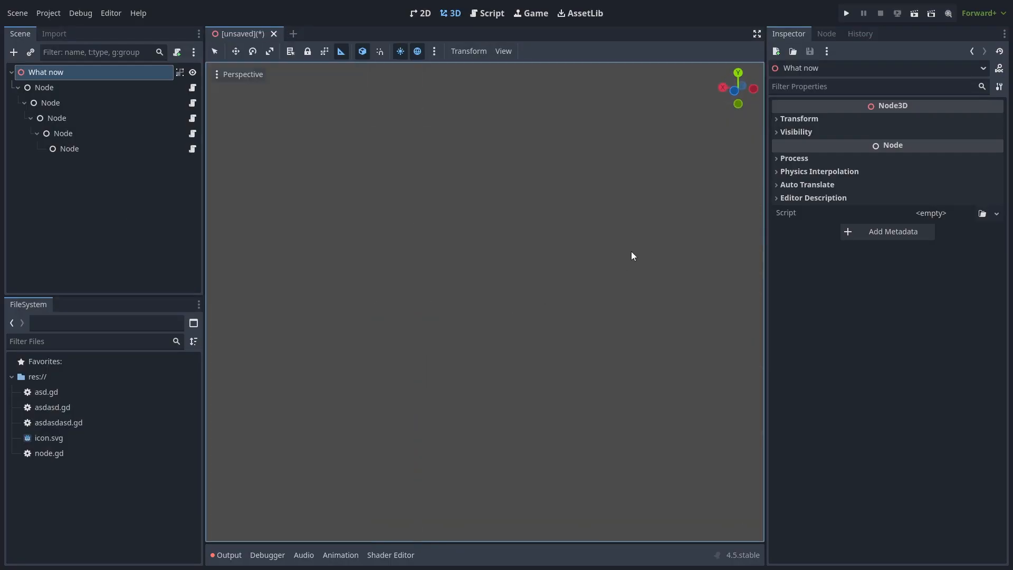
pyautogui.click(51, 102)
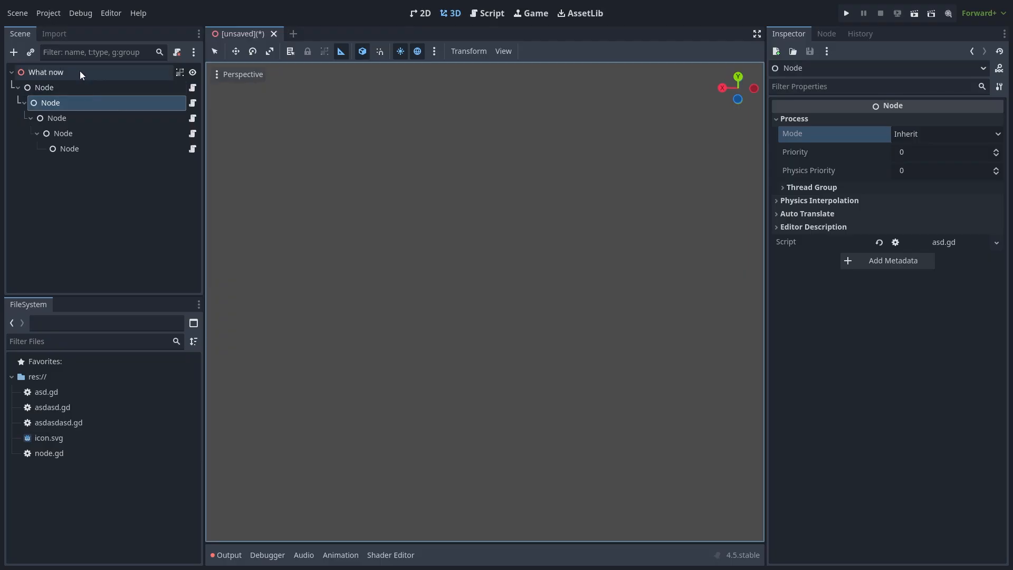
pyautogui.click(80, 13)
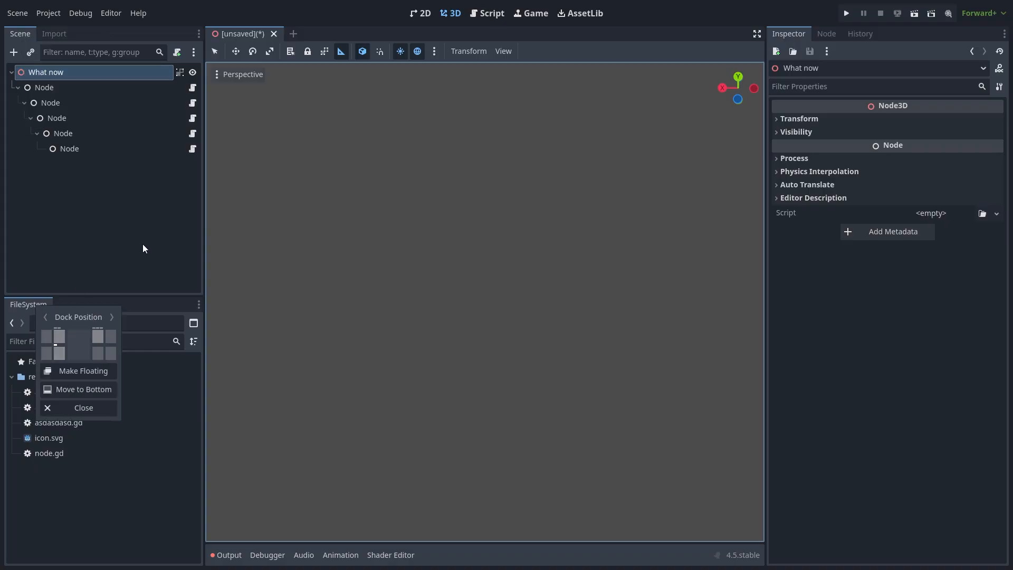
# - Open the built-in documentation for the child Node's Process Mode property
pyautogui.rightClick(63, 133)
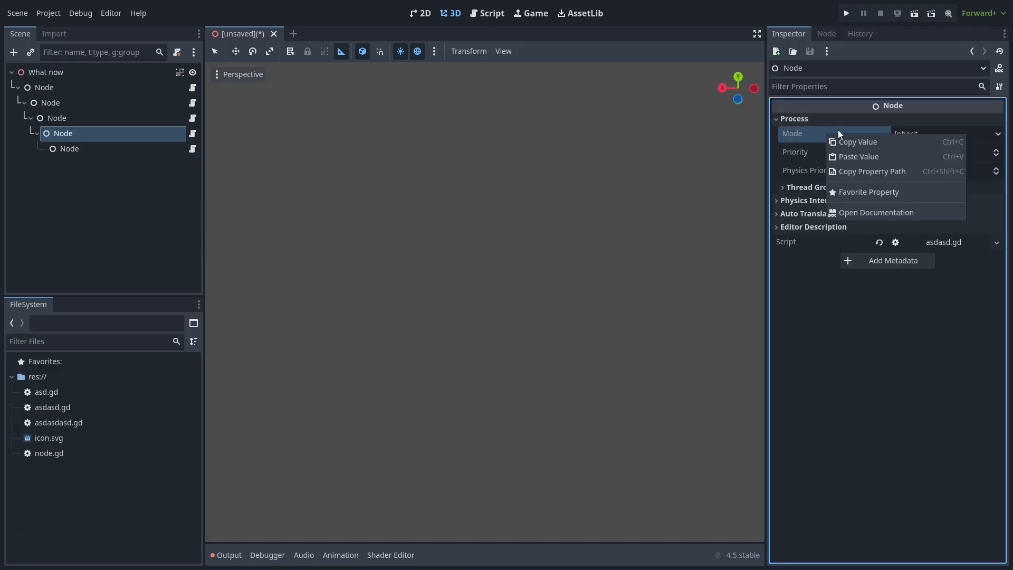
pyautogui.moveTo(860, 212)
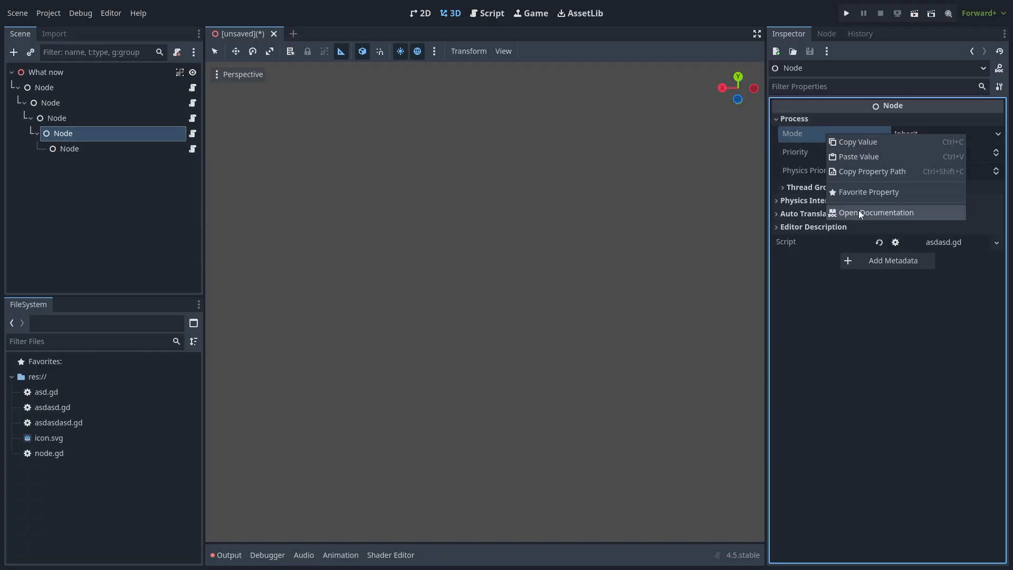
pyautogui.click(876, 213)
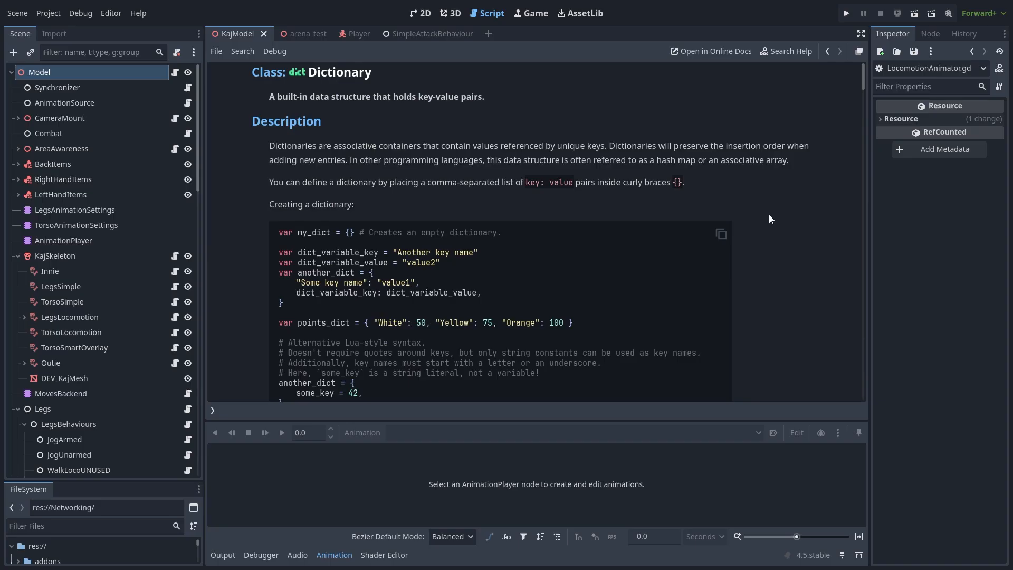
# - Scroll the Transform3D class reference down through its Methods and Operators
pyautogui.scroll(-3)
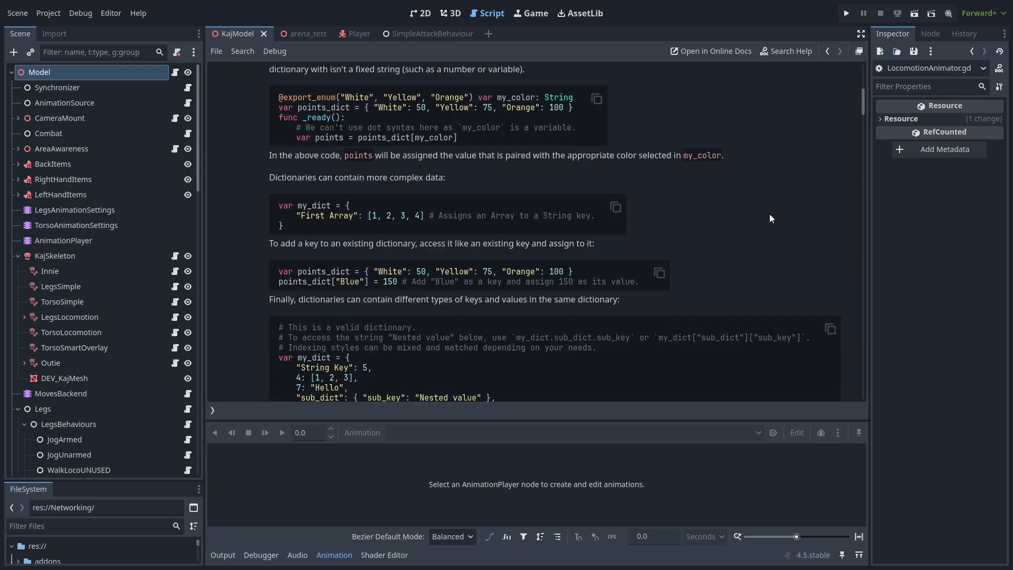
pyautogui.scroll(-3)
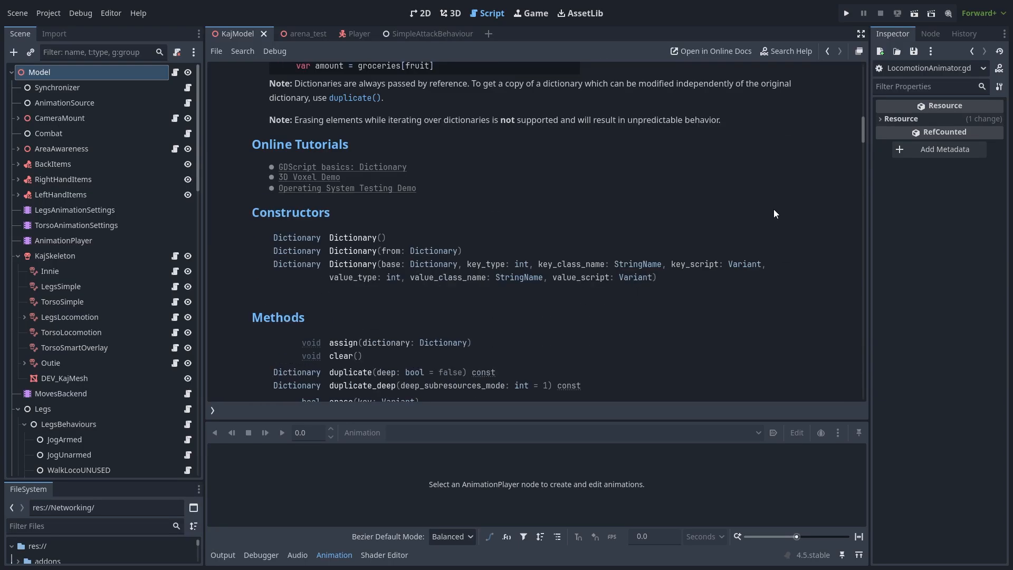
pyautogui.scroll(-3)
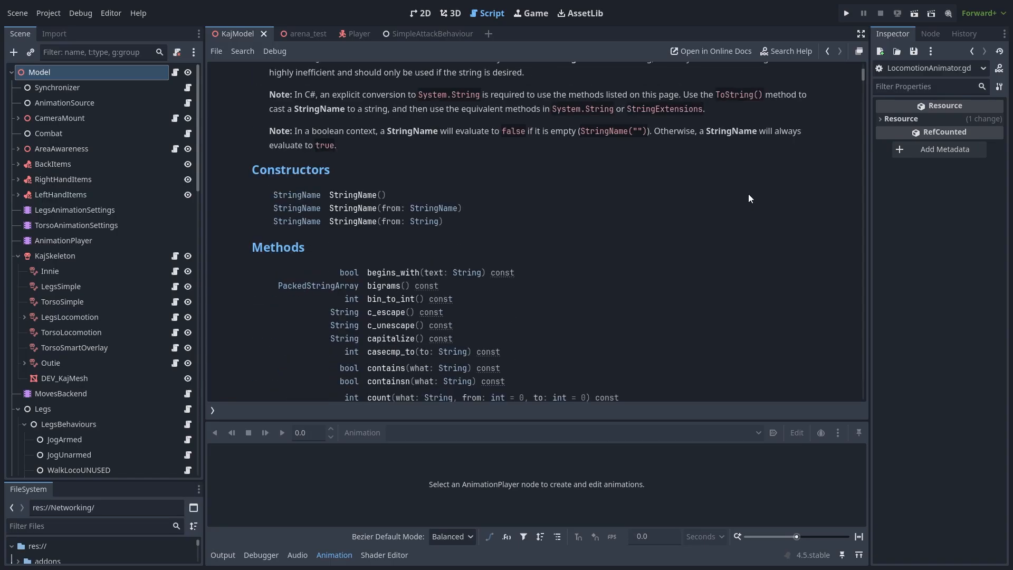
pyautogui.scroll(-3)
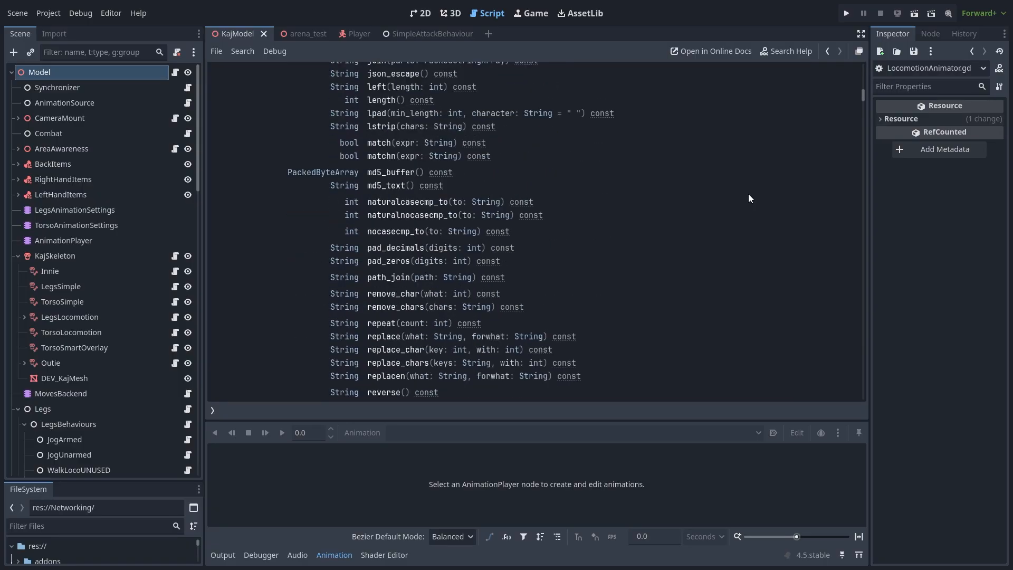
pyautogui.scroll(-3)
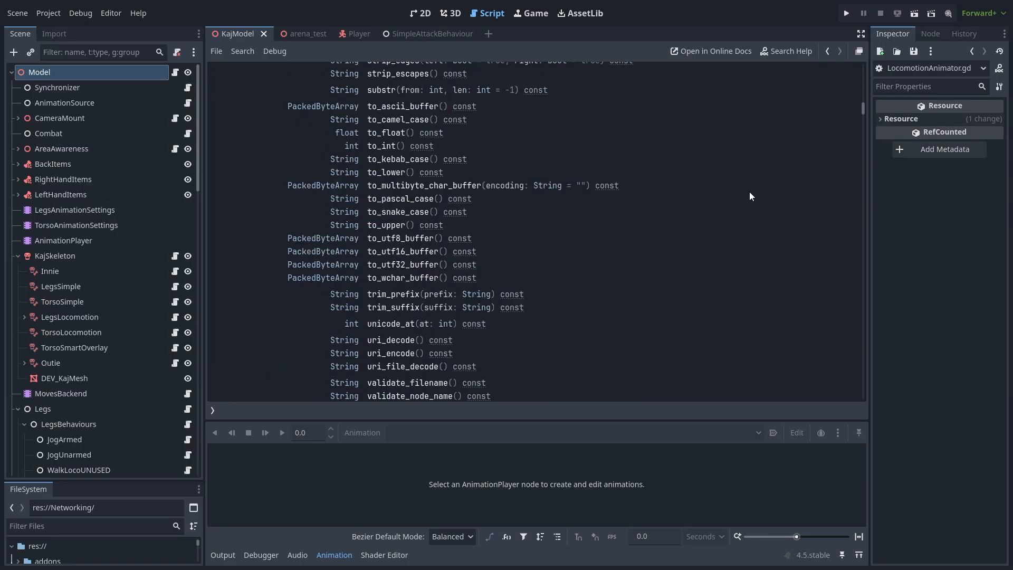
pyautogui.scroll(-3)
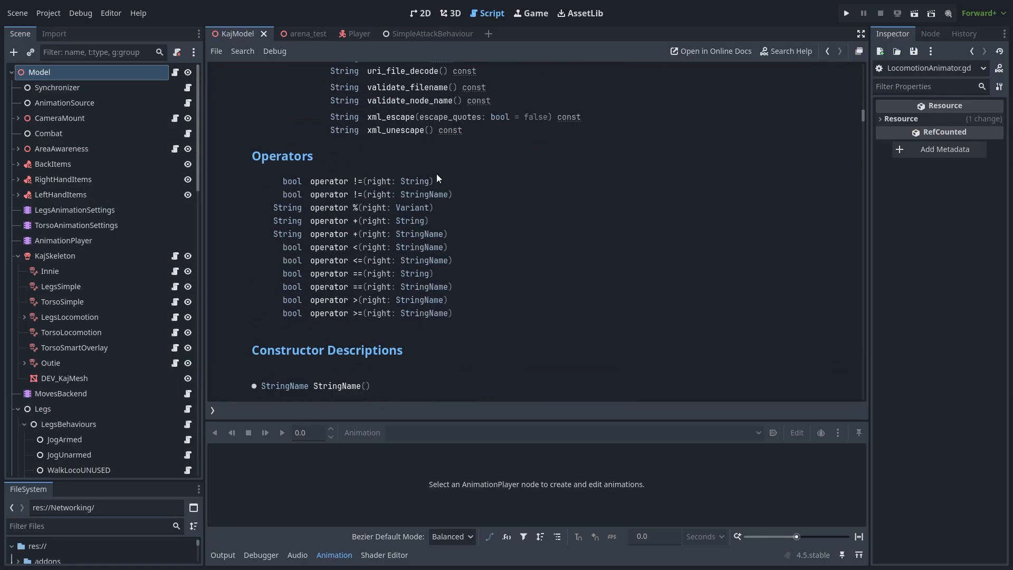
# - Return to the AnimatorModifier script and expand CameraMount to show its front and back cameras
pyautogui.click(62, 302)
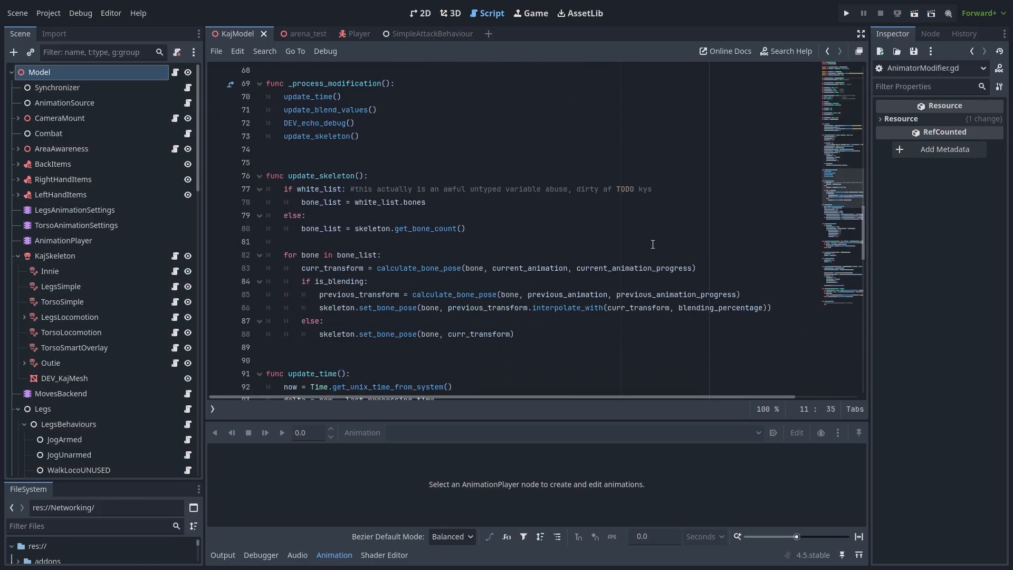
pyautogui.scroll(-3)
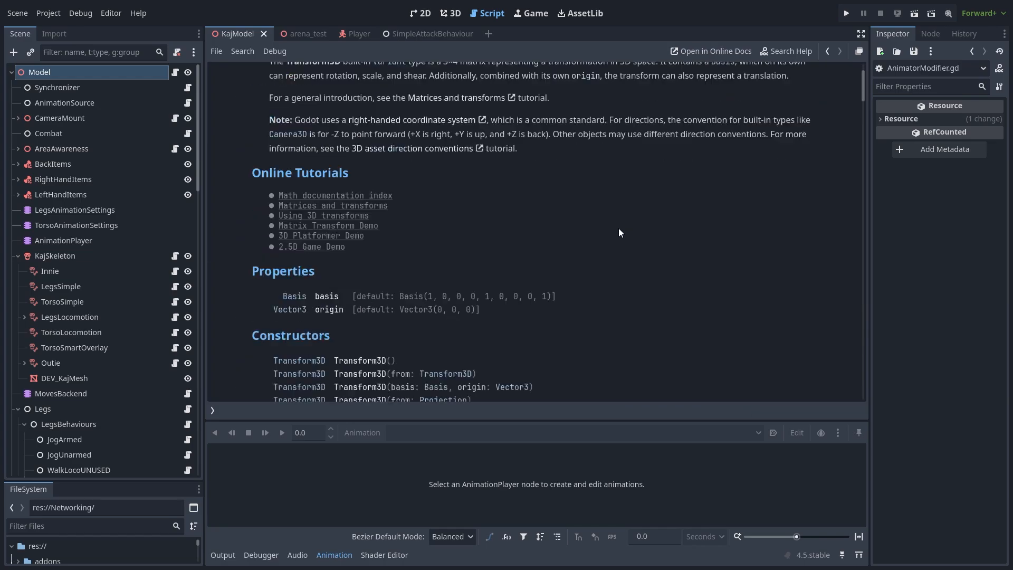
pyautogui.scroll(-3)
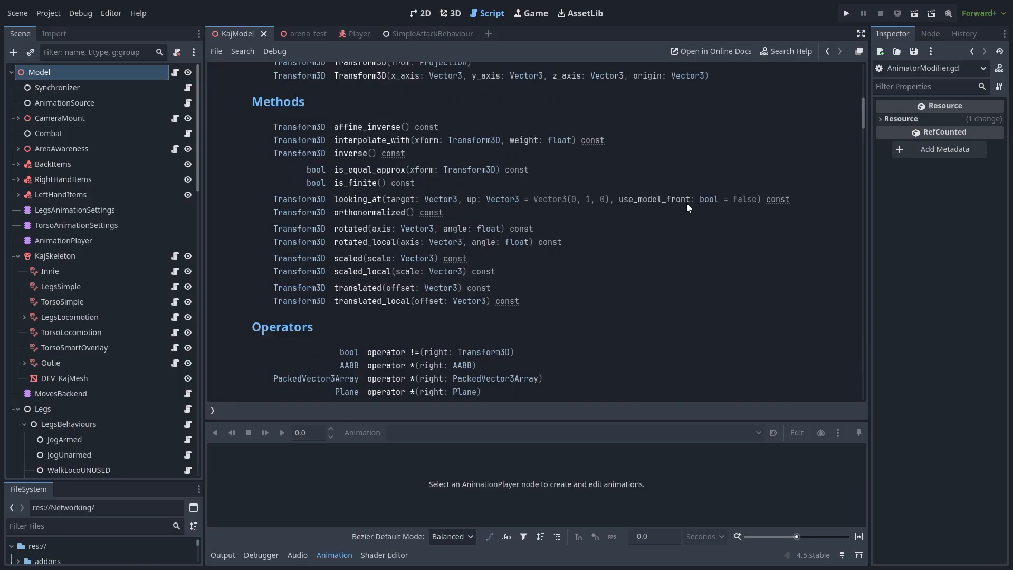
pyautogui.moveTo(667, 238)
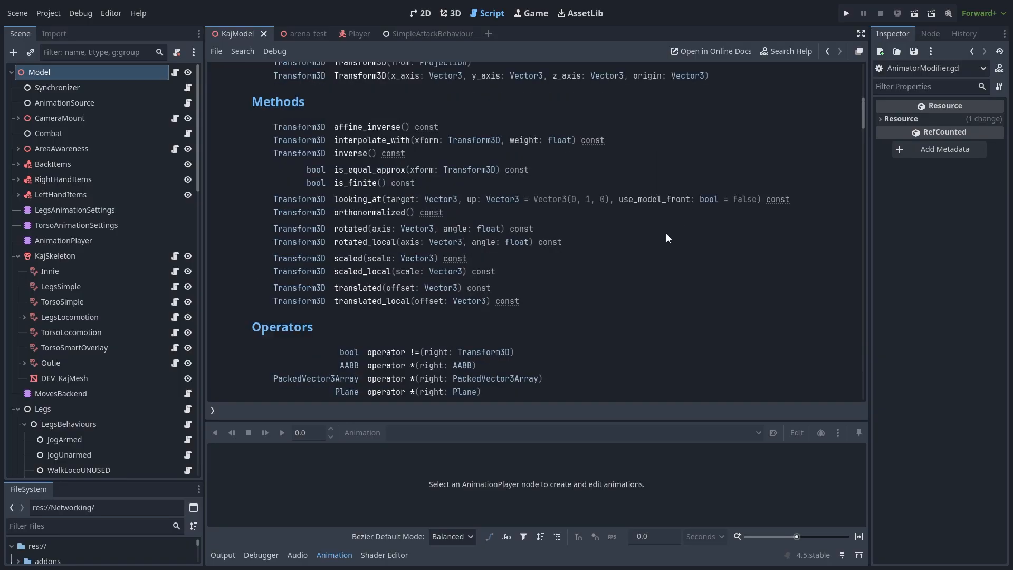
pyautogui.click(17, 117)
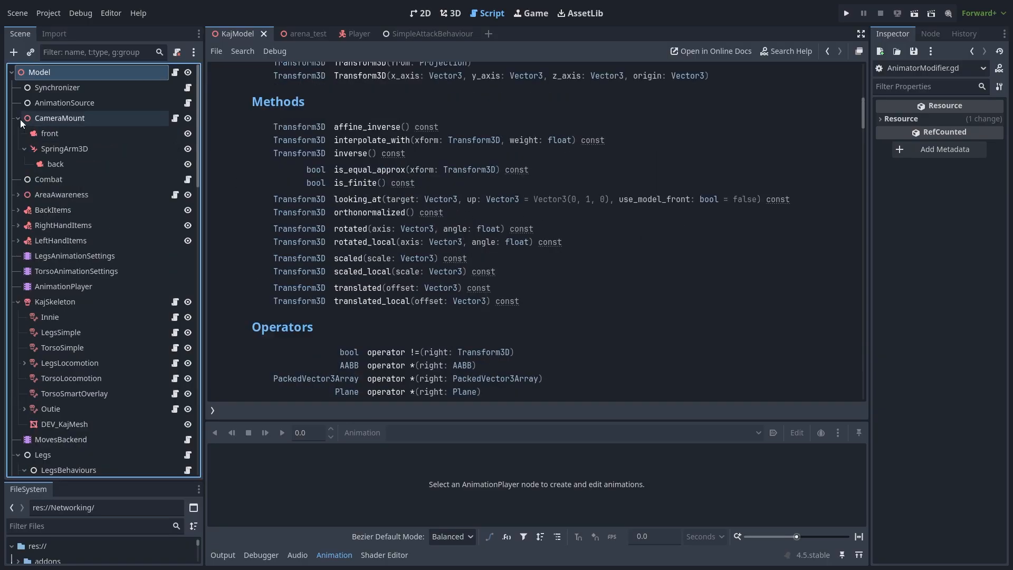
# - Open the front camera's Camera3D documentation and scroll through its properties
pyautogui.rightClick(49, 133)
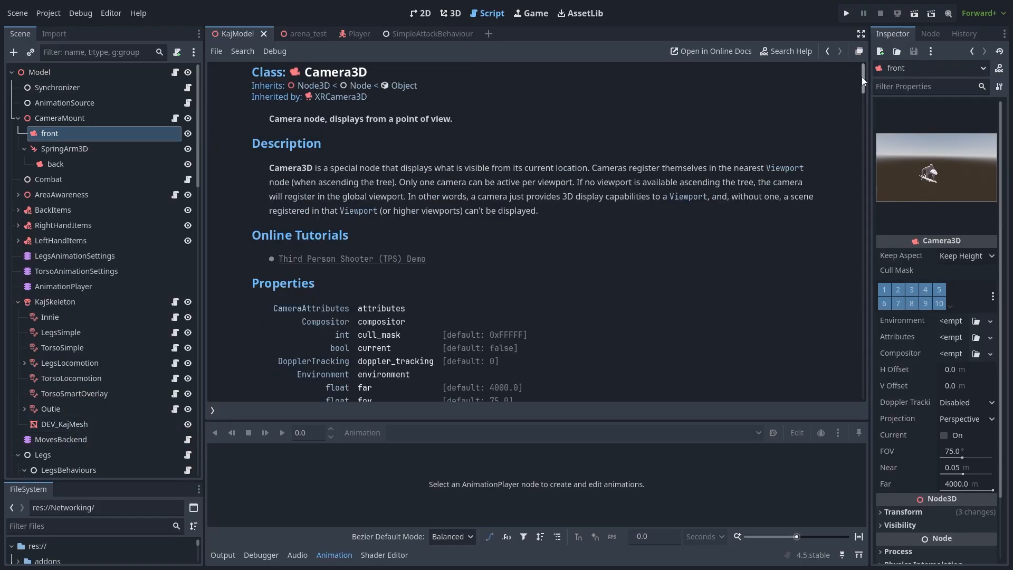
pyautogui.scroll(-3)
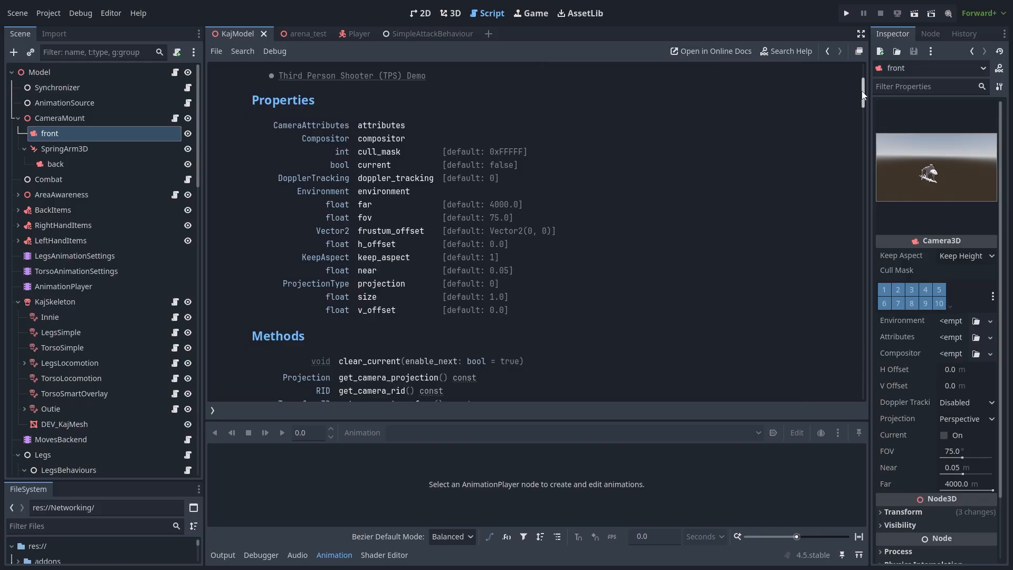
pyautogui.moveTo(248, 119)
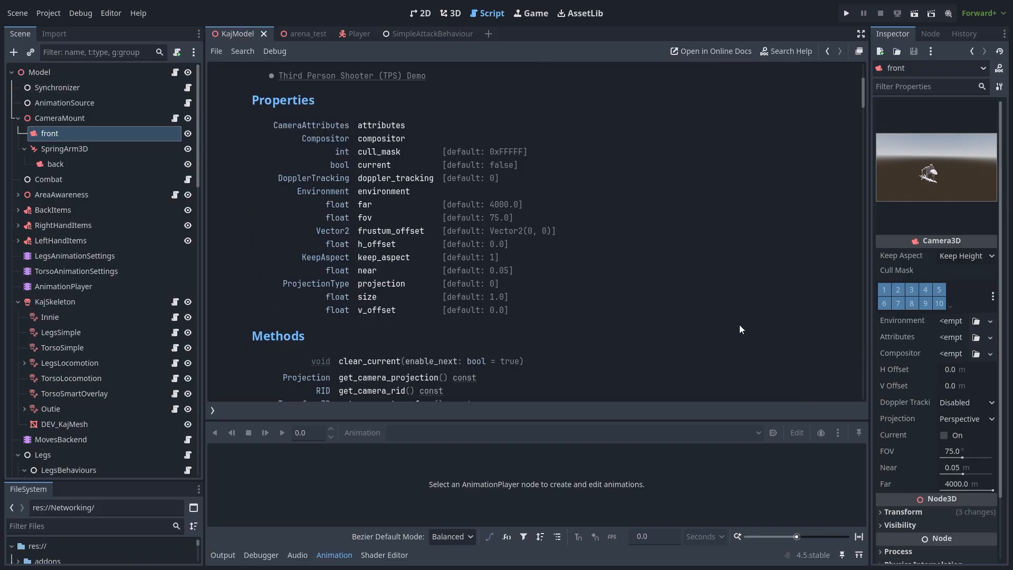
pyautogui.scroll(-3)
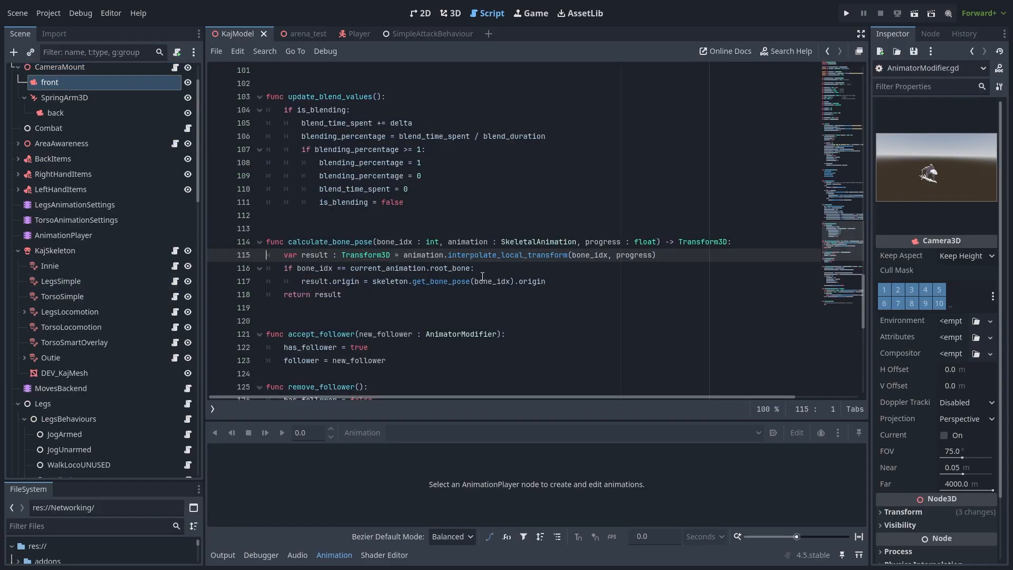
pyautogui.moveTo(351, 234)
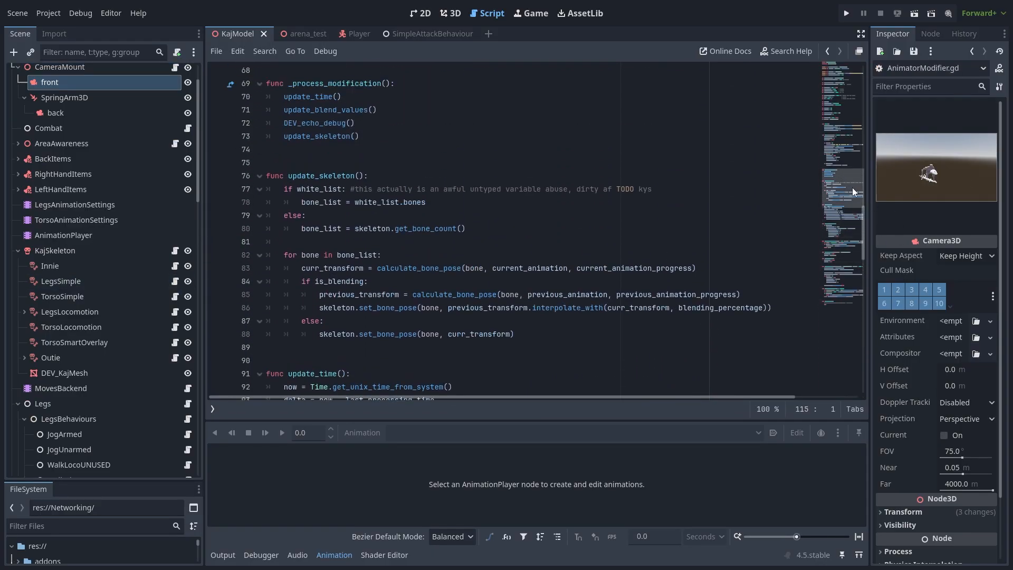
# - Browse the Vector3 Methods list, then return to the script near line 145
pyautogui.scroll(-3)
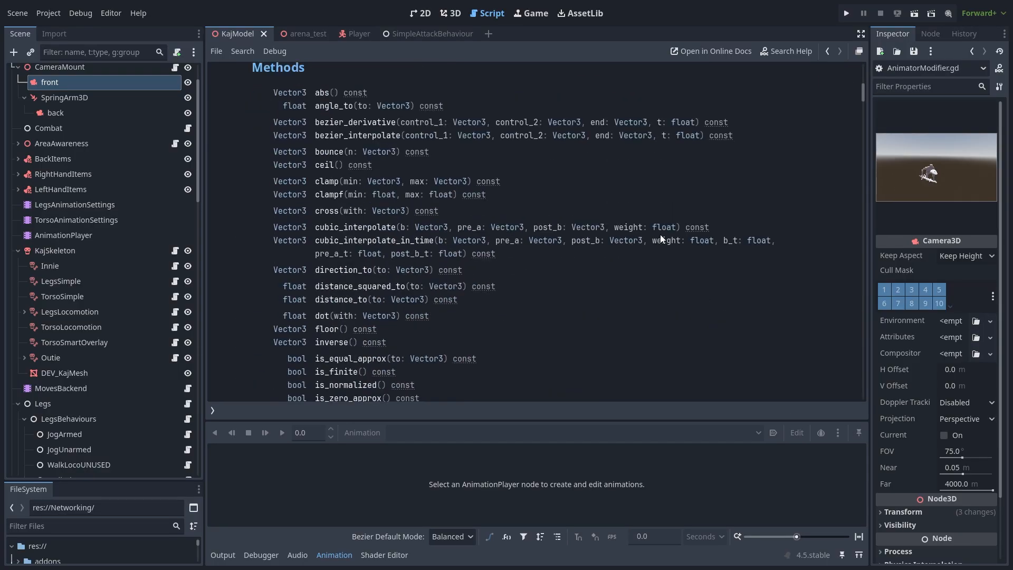
pyautogui.moveTo(334, 179)
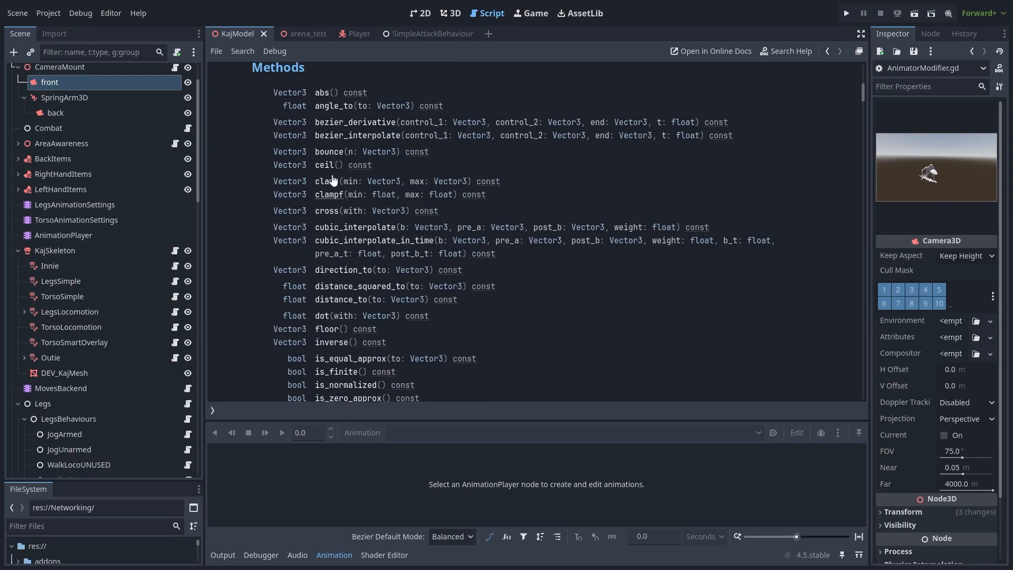
pyautogui.scroll(-3)
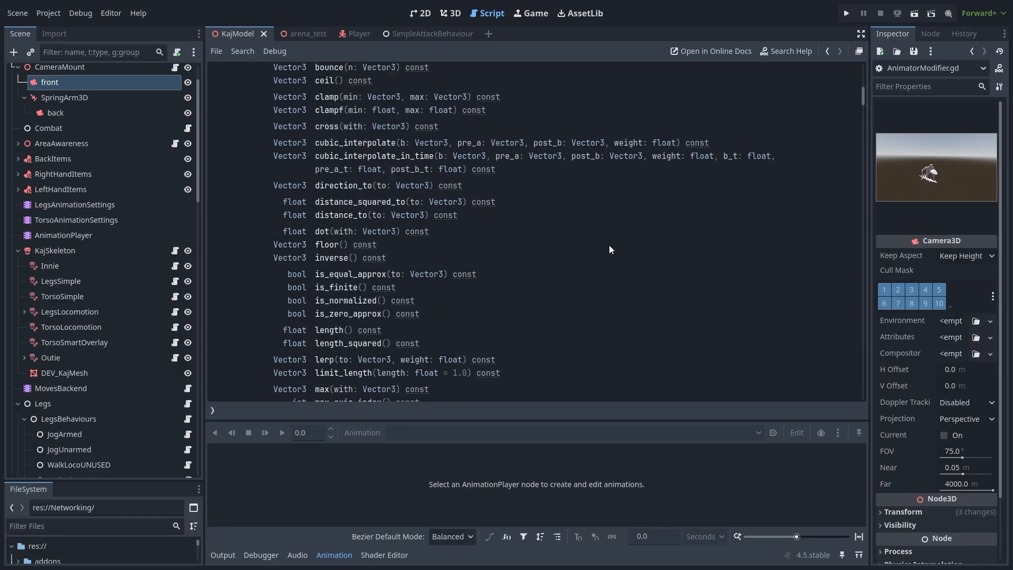
pyautogui.scroll(-3)
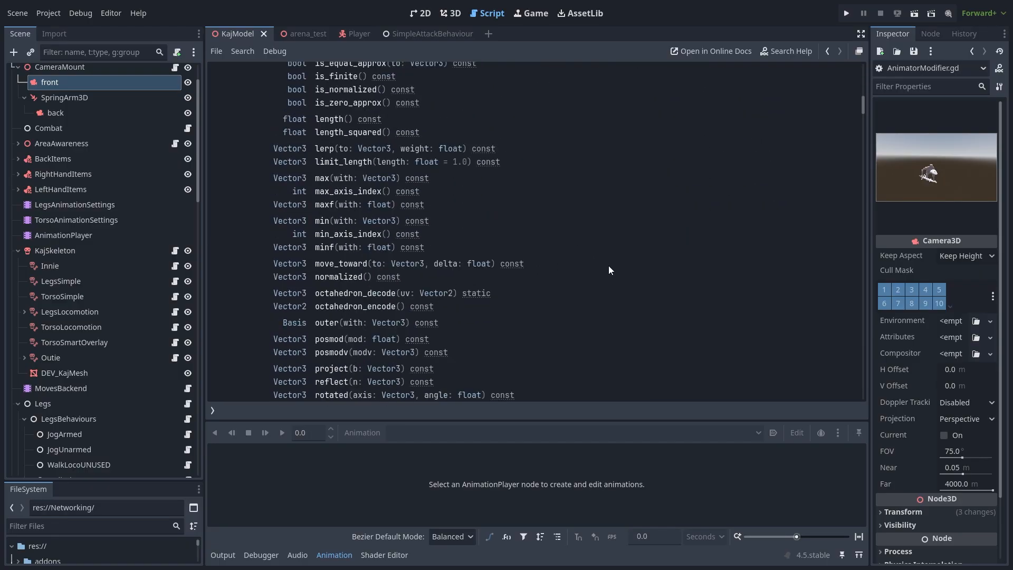
pyautogui.scroll(-3)
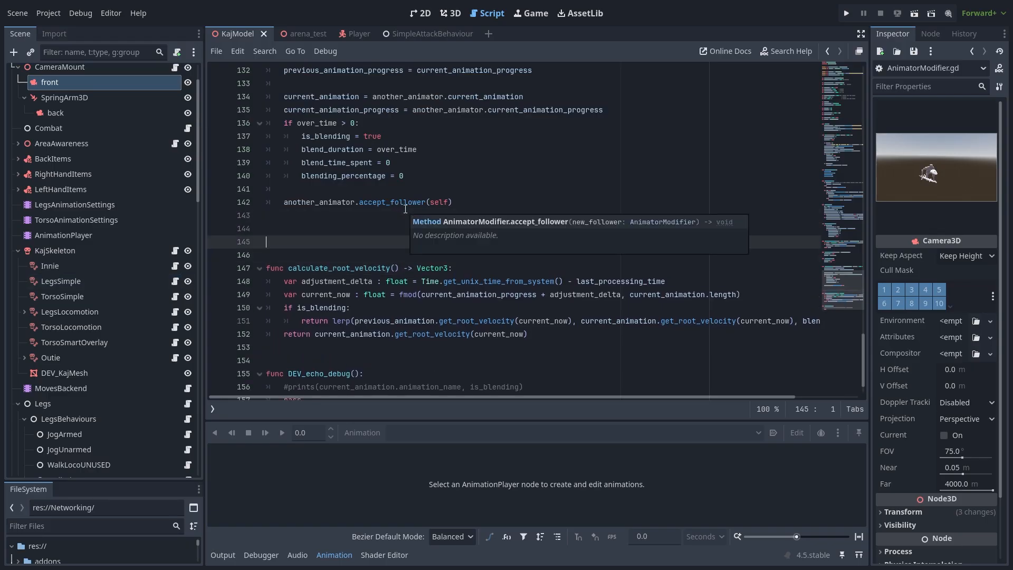
# - Type 'Res' then 'or' on line 145 to browse Resource autocomplete suggestions, then open the Plane reference
pyautogui.write('Res')
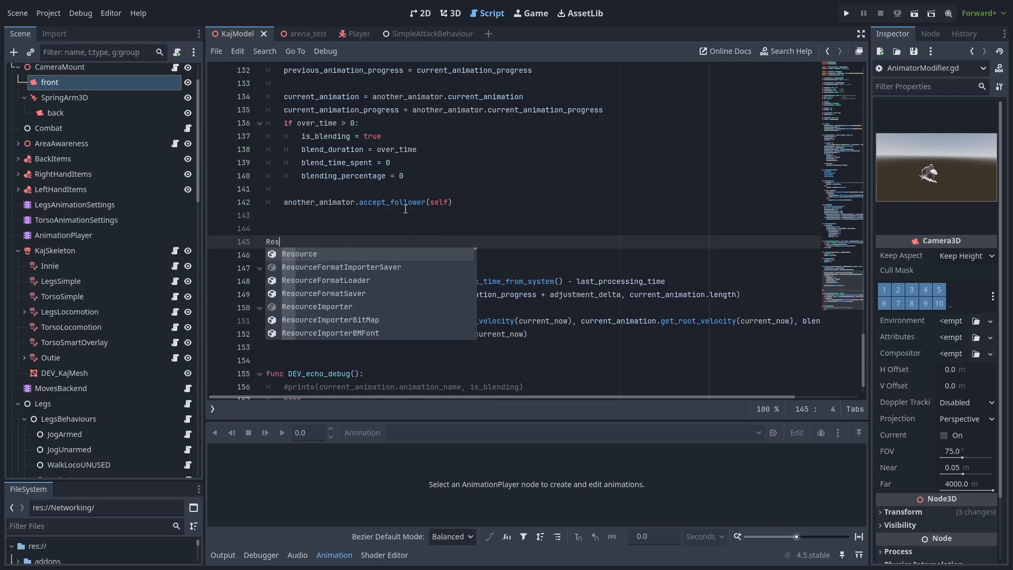
pyautogui.write('or')
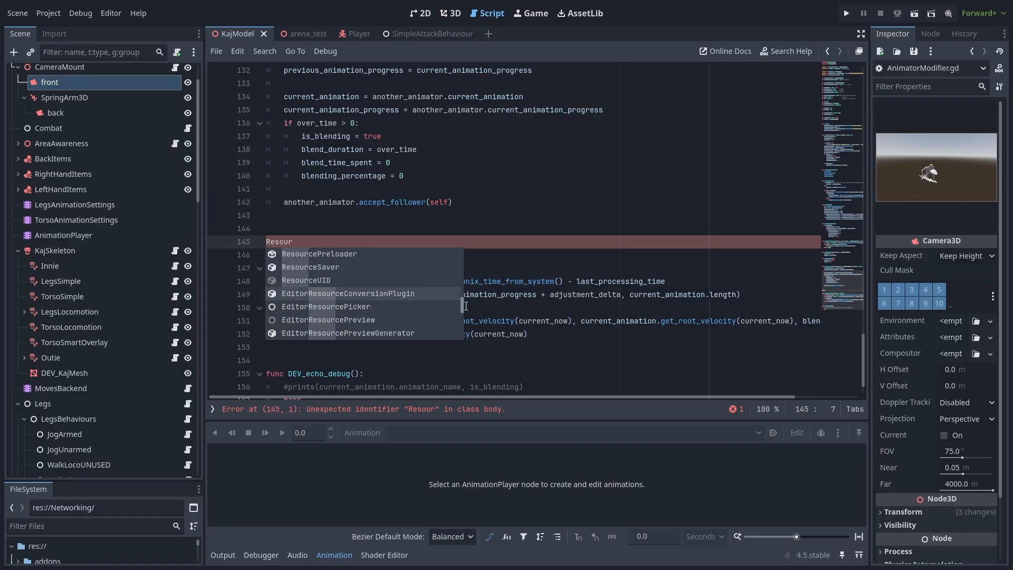
pyautogui.click(310, 267)
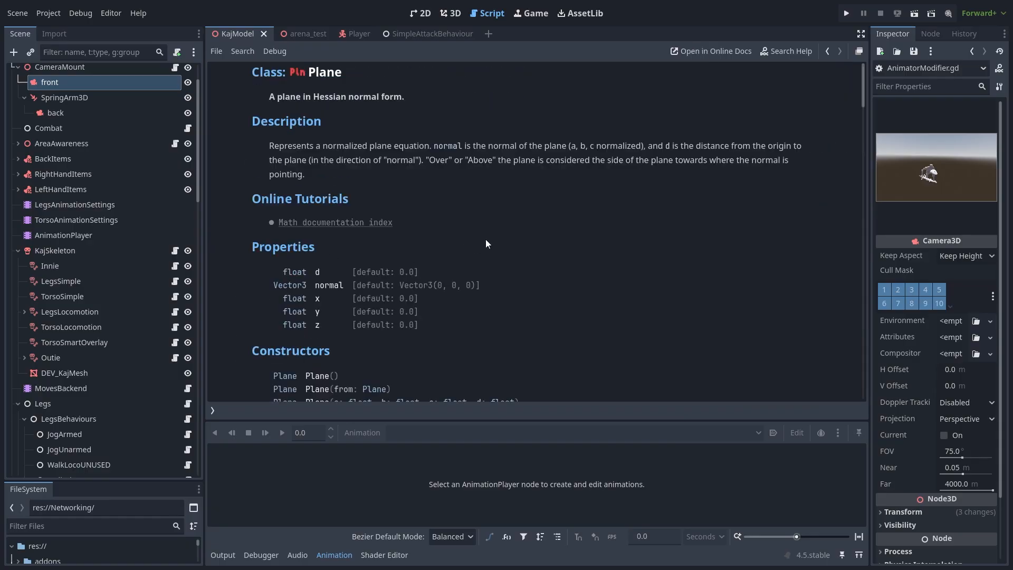
# - Scroll the Plane methods and operators, then write 'Plane' on line 145 and select it
pyautogui.scroll(-3)
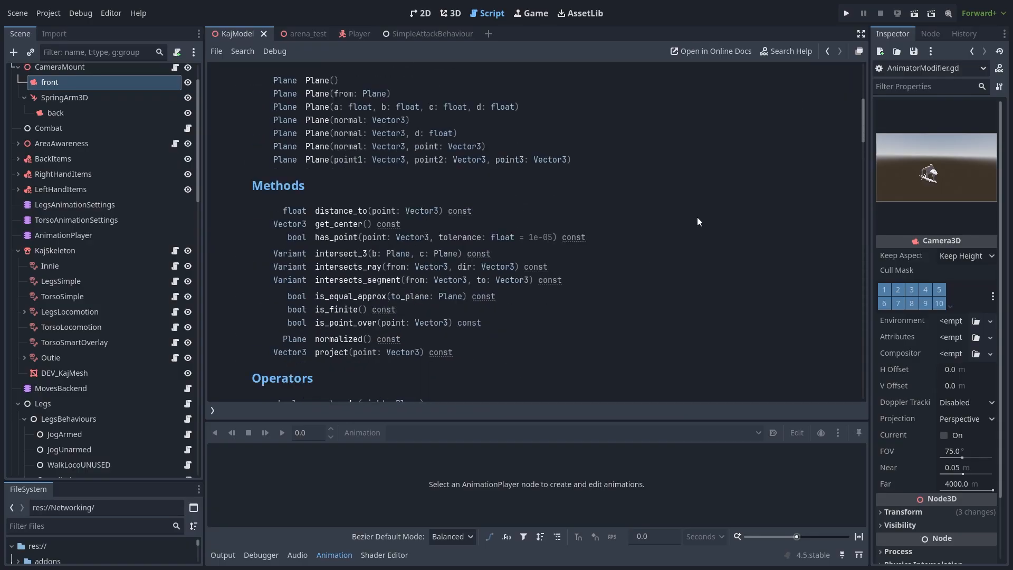
pyautogui.scroll(-3)
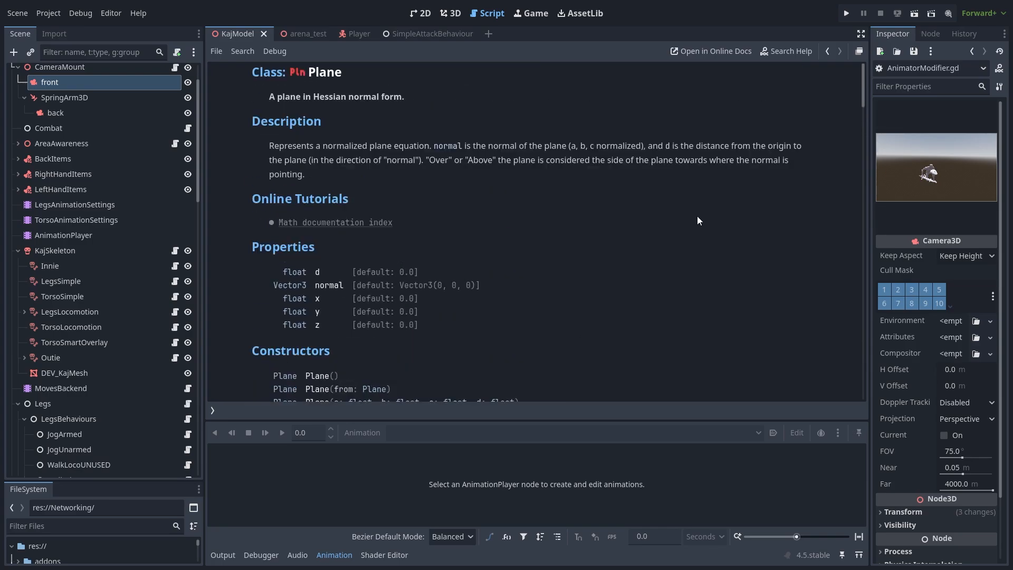
pyautogui.scroll(-3)
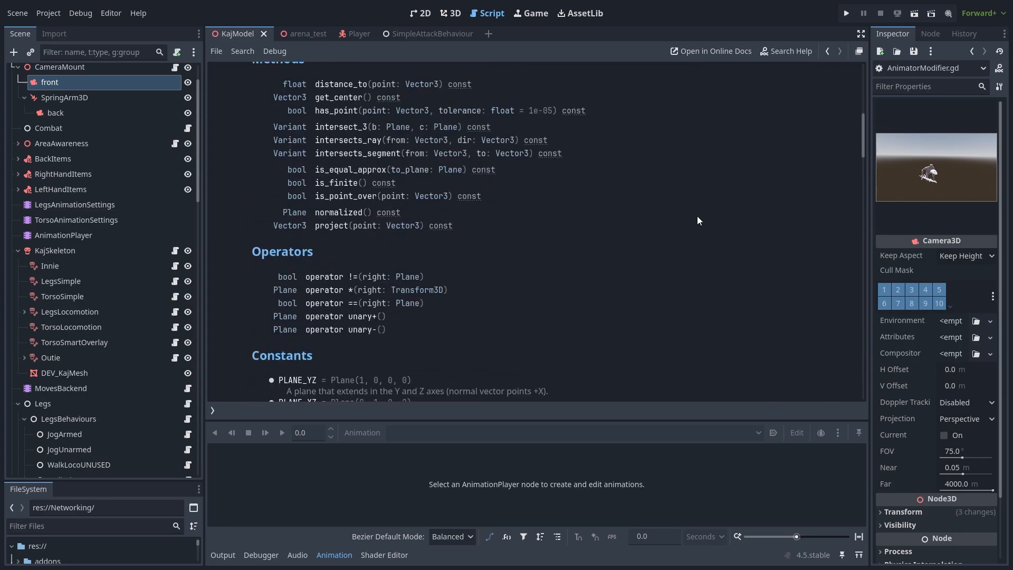
pyautogui.scroll(-3)
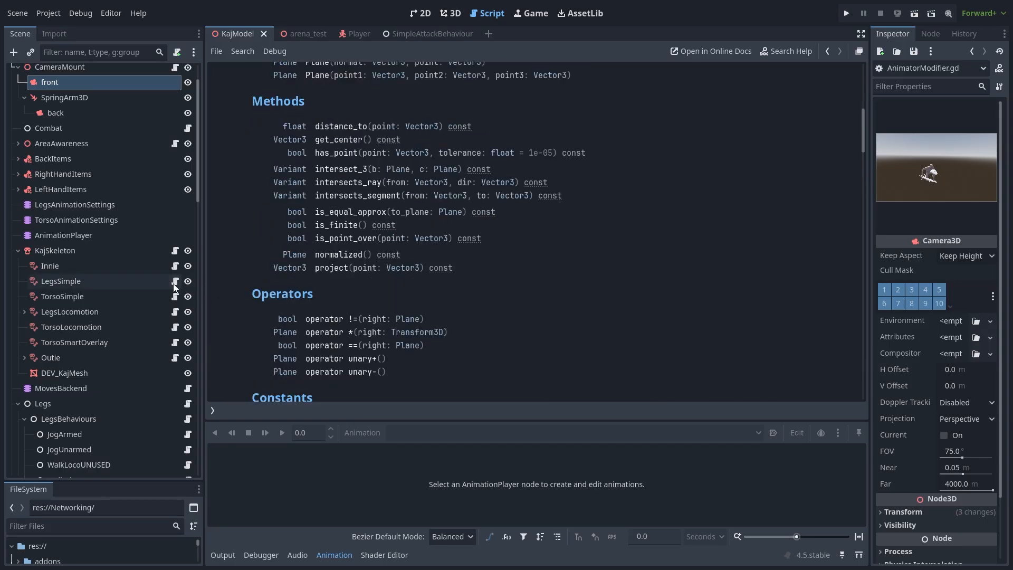
pyautogui.write('Plane')
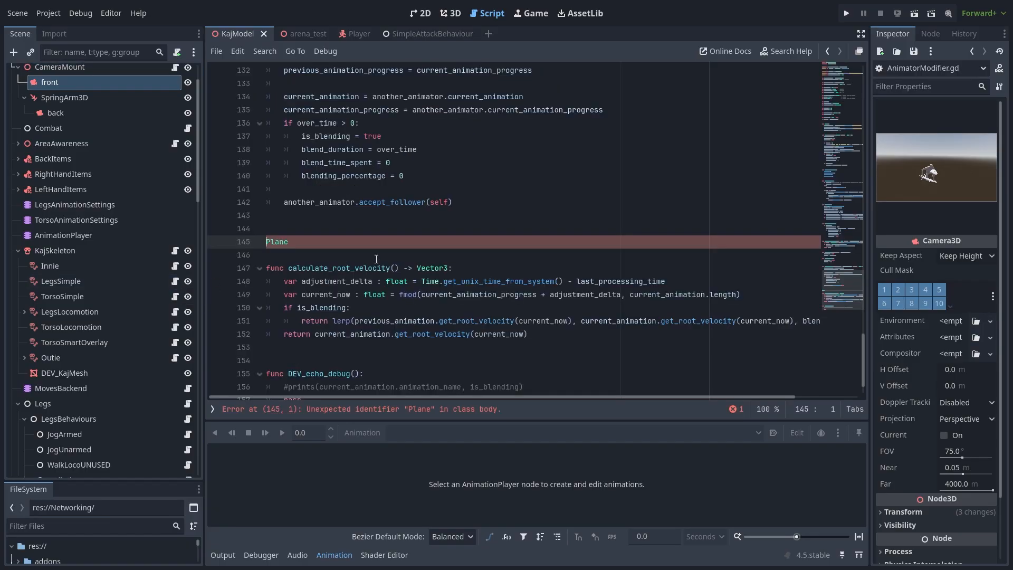
pyautogui.doubleClick(276, 242)
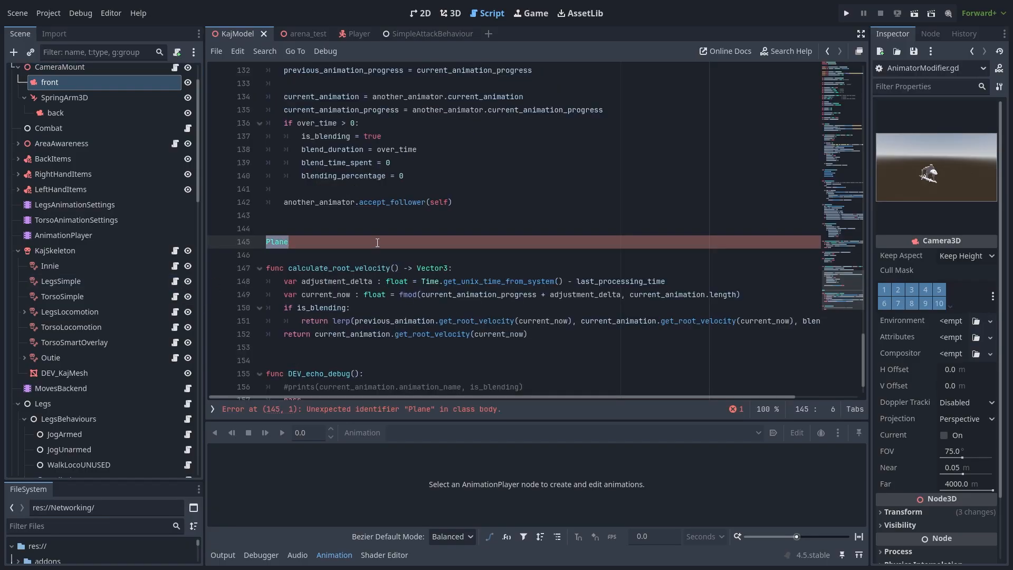